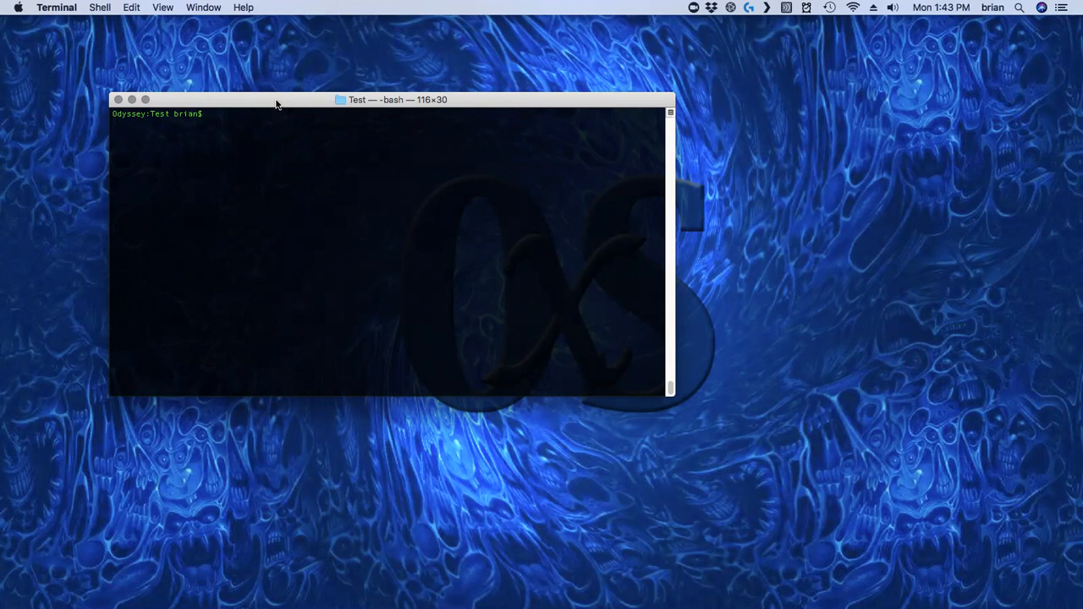
Run 'cordova create /Volumes/Drive\ 2/Test/ org.test.test Test' to scaffold the project
{"action": "type", "text": "cordova creat"}
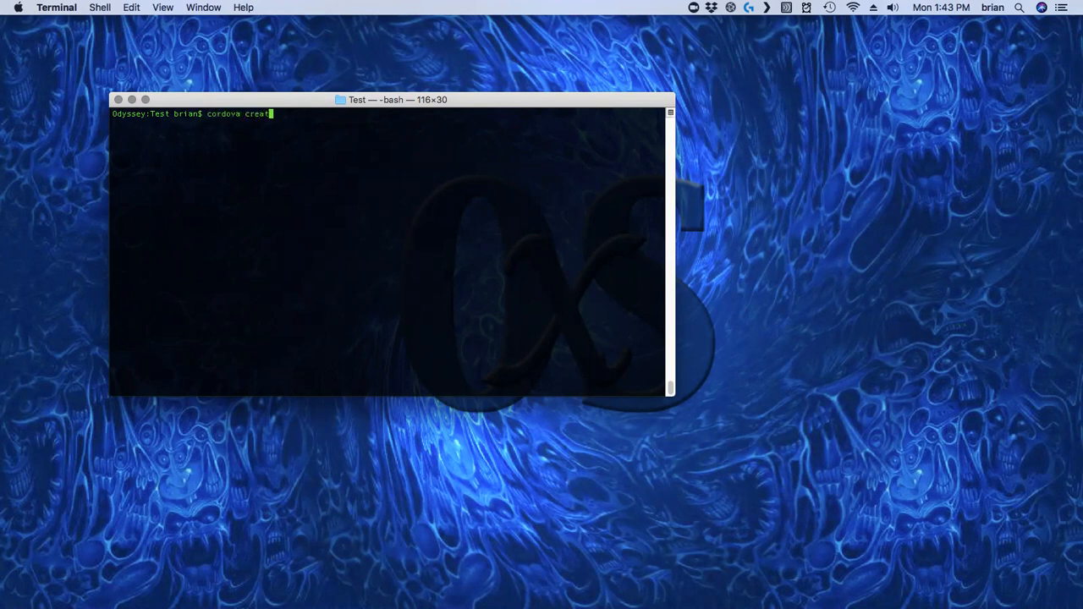
{"action": "type", "text": "e /"}
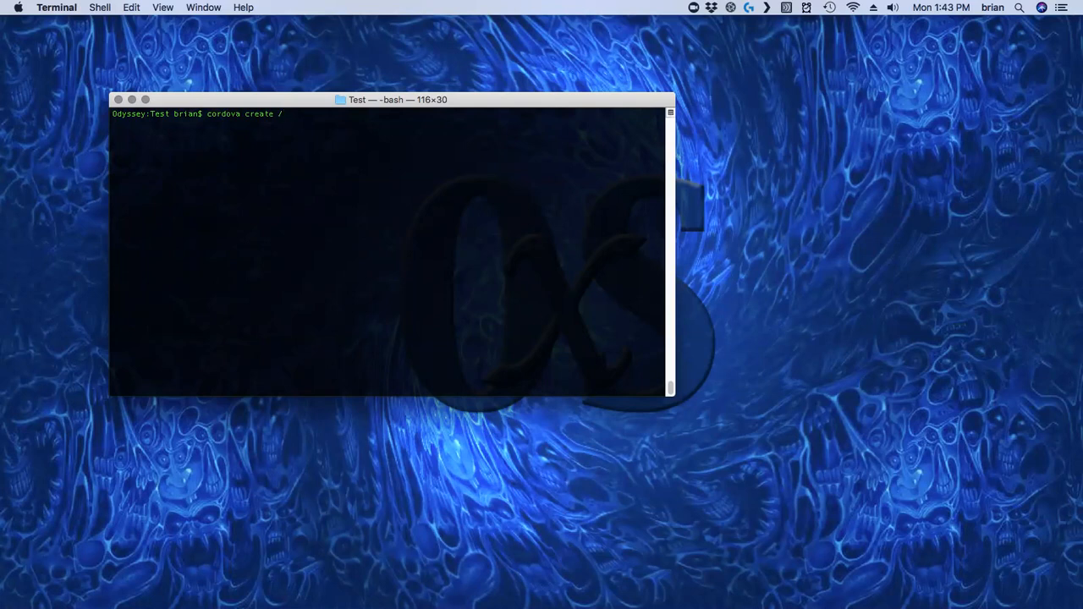
{"action": "type", "text": "Volumes/"}
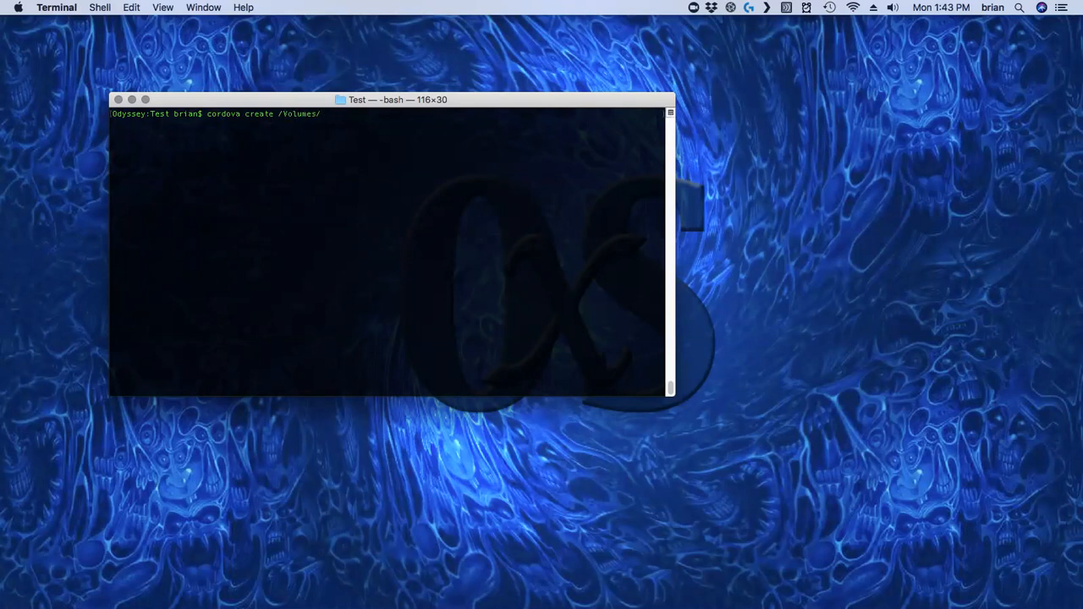
{"action": "type", "text": "Drive\\ 2/"}
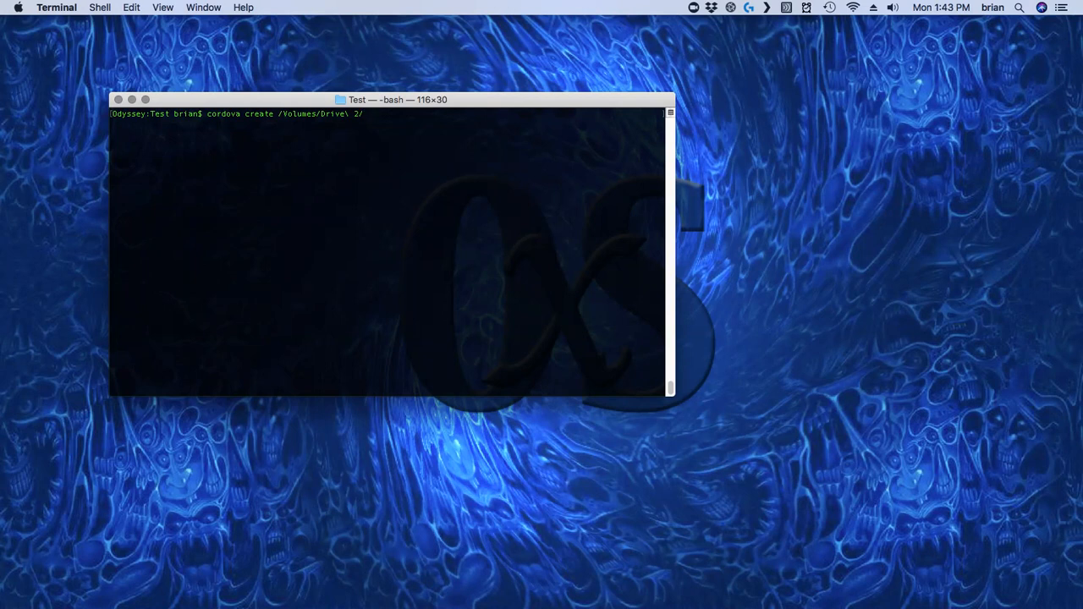
{"action": "type", "text": "Test"}
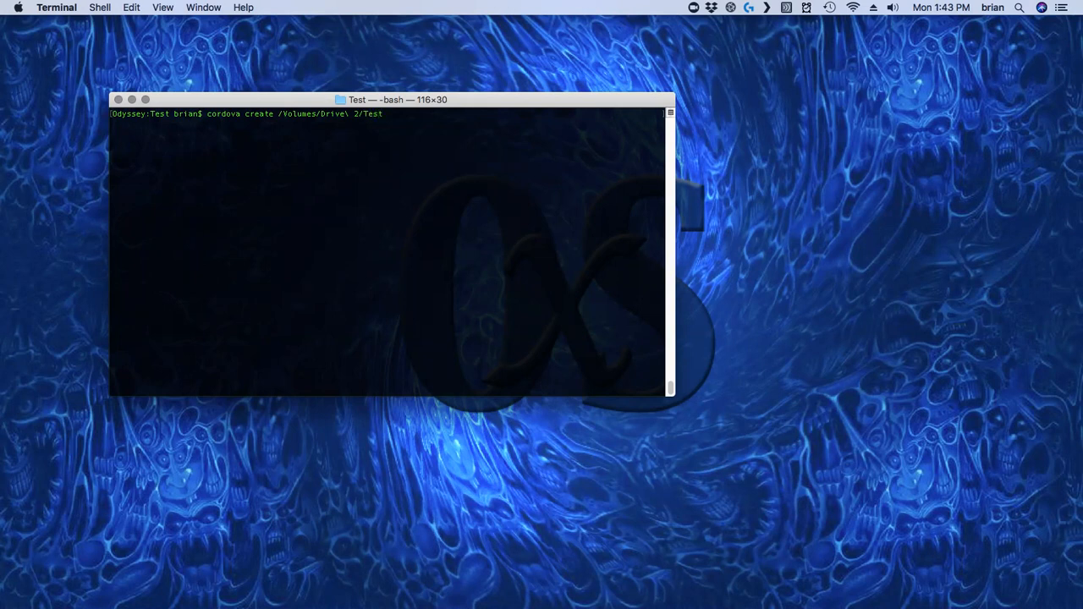
{"action": "type", "text": "/"}
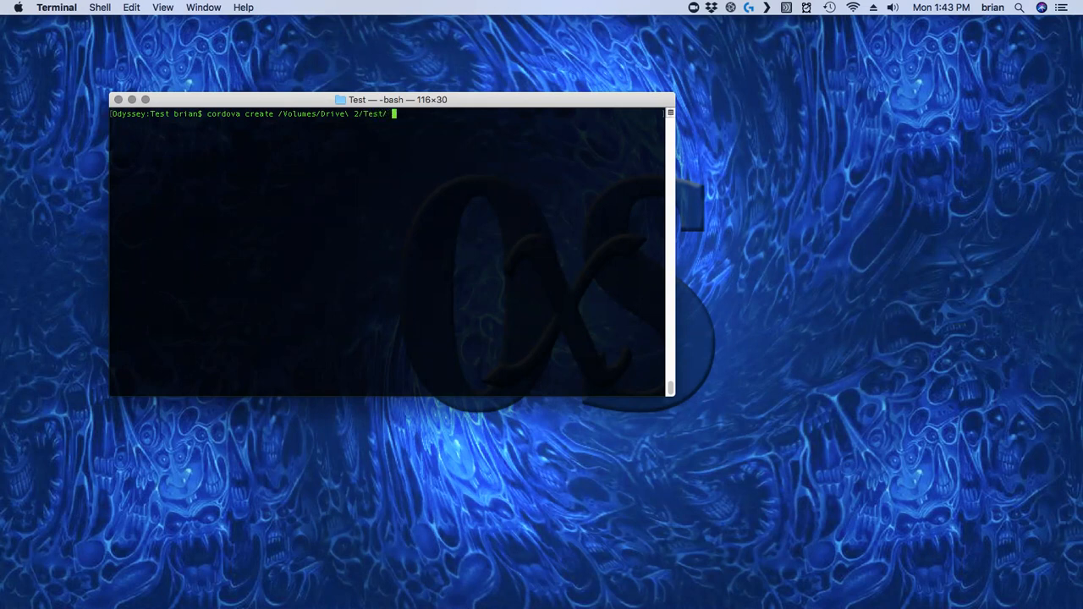
{"action": "type", "text": "org."}
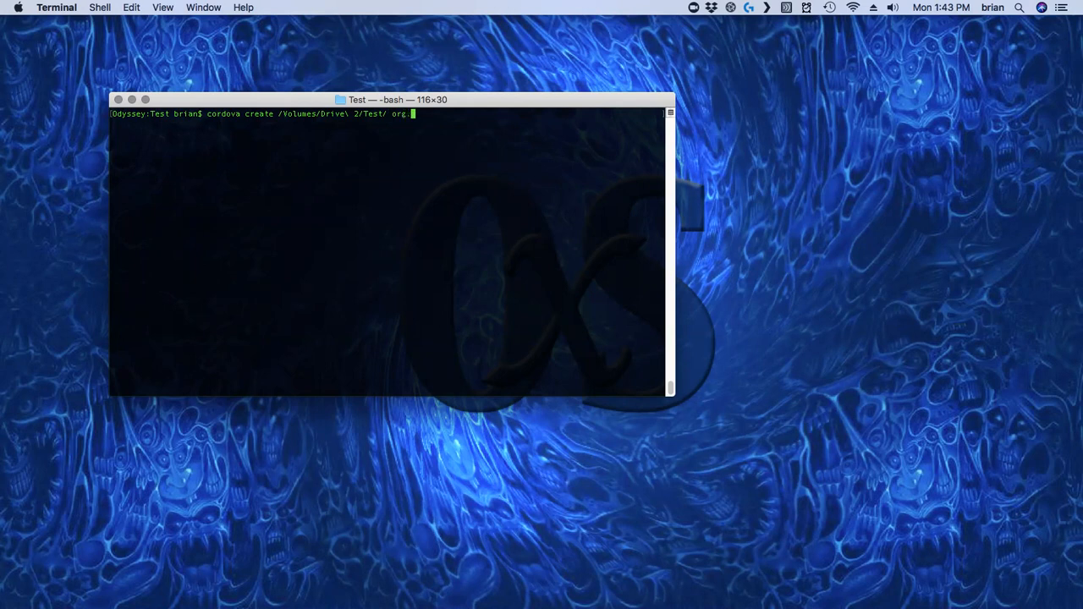
{"action": "type", "text": "test.test Test"}
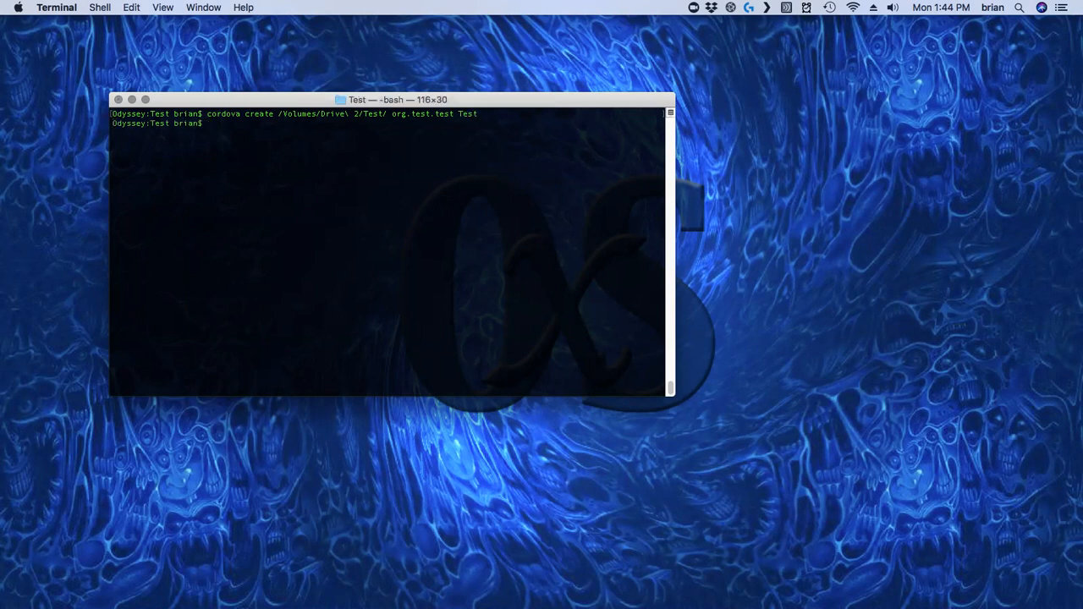
Change directory to /Volumes/Drive\ 2/Test/ with cd
{"action": "type", "text": "cd"}
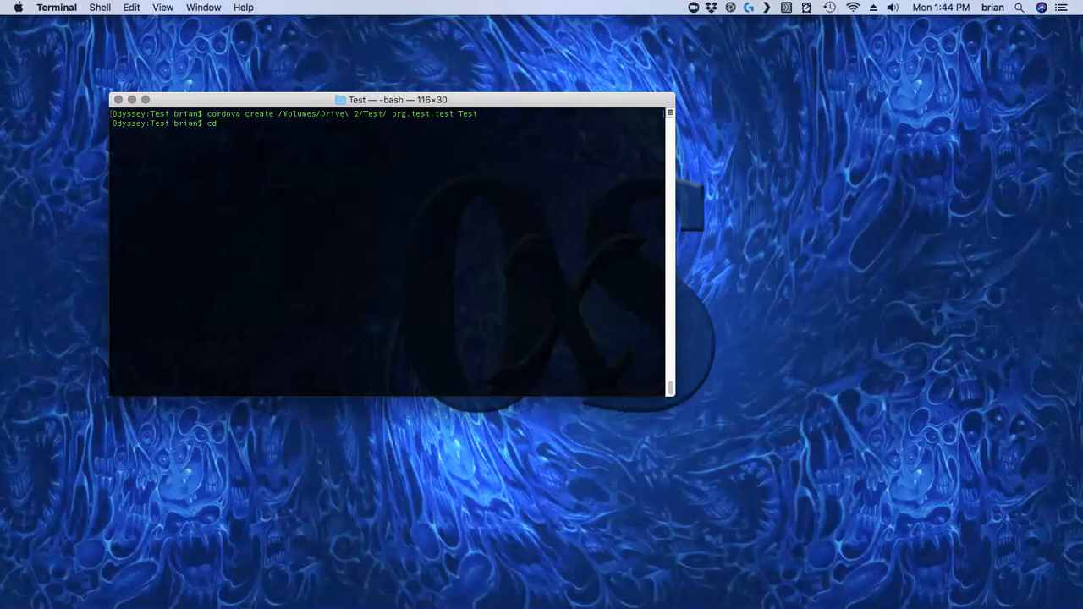
{"action": "type", "text": "/Volumes/"}
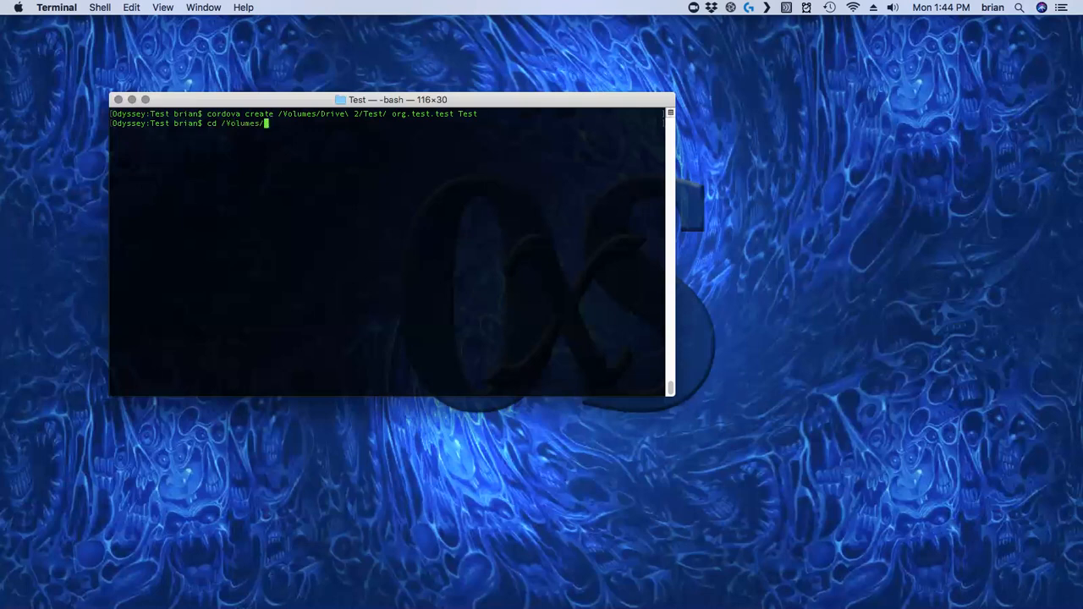
{"action": "type", "text": "Drive\\ 2/"}
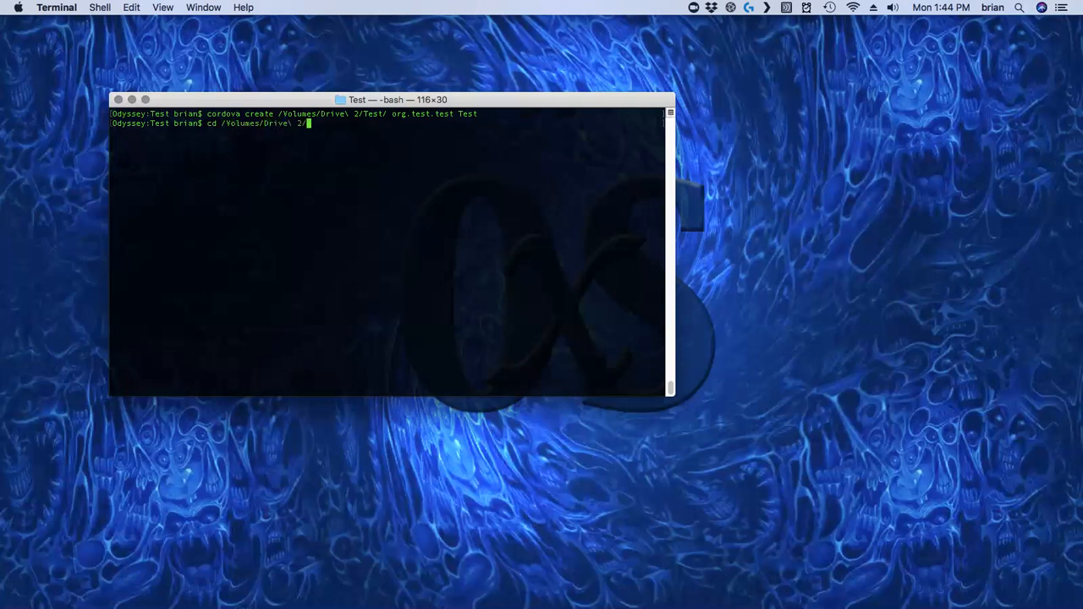
{"action": "type", "text": "Test/"}
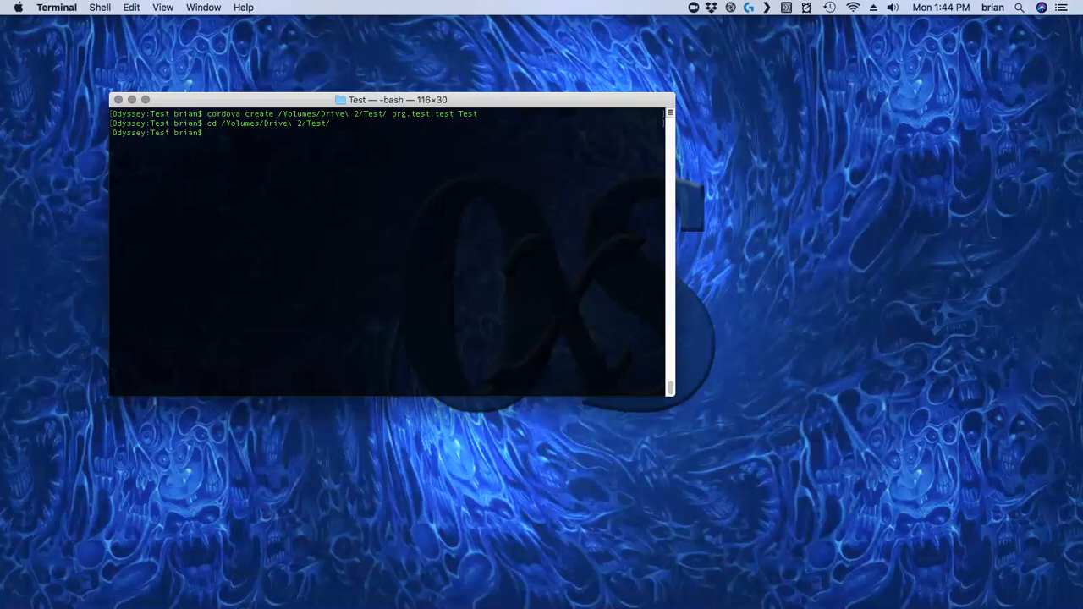
Run 'cordova platform add android', correcting the 'andri' typo to 'android'
{"action": "type", "text": "cordova"}
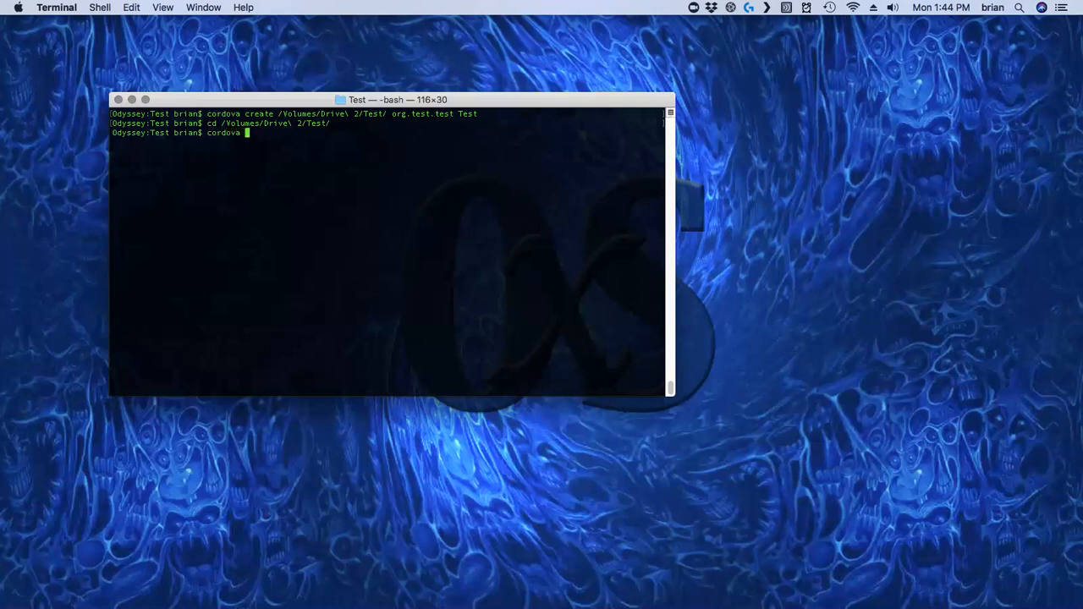
{"action": "type", "text": "pl"}
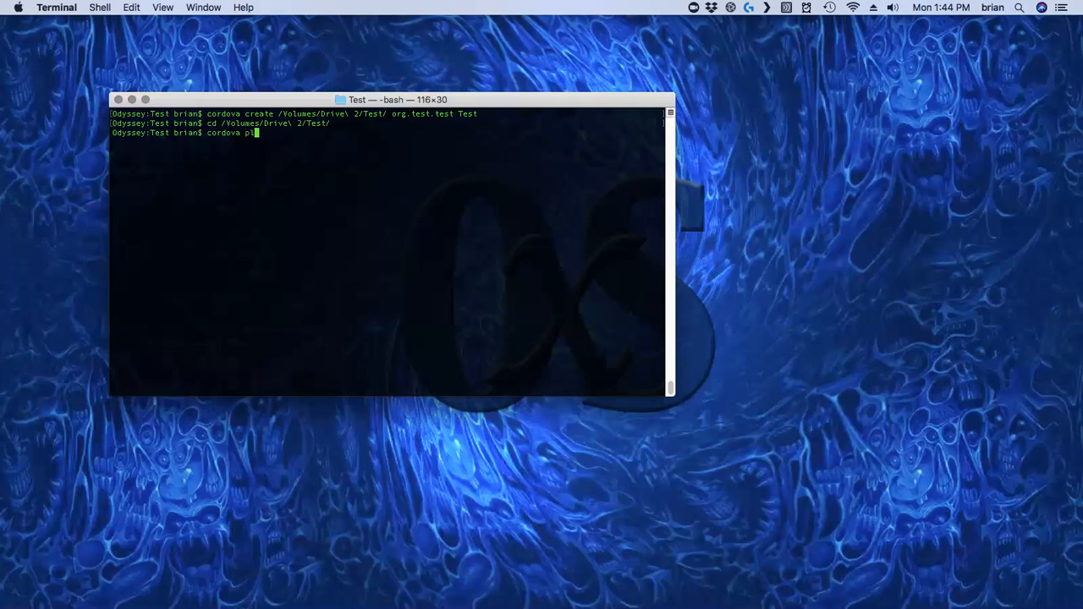
{"action": "type", "text": "latform a"}
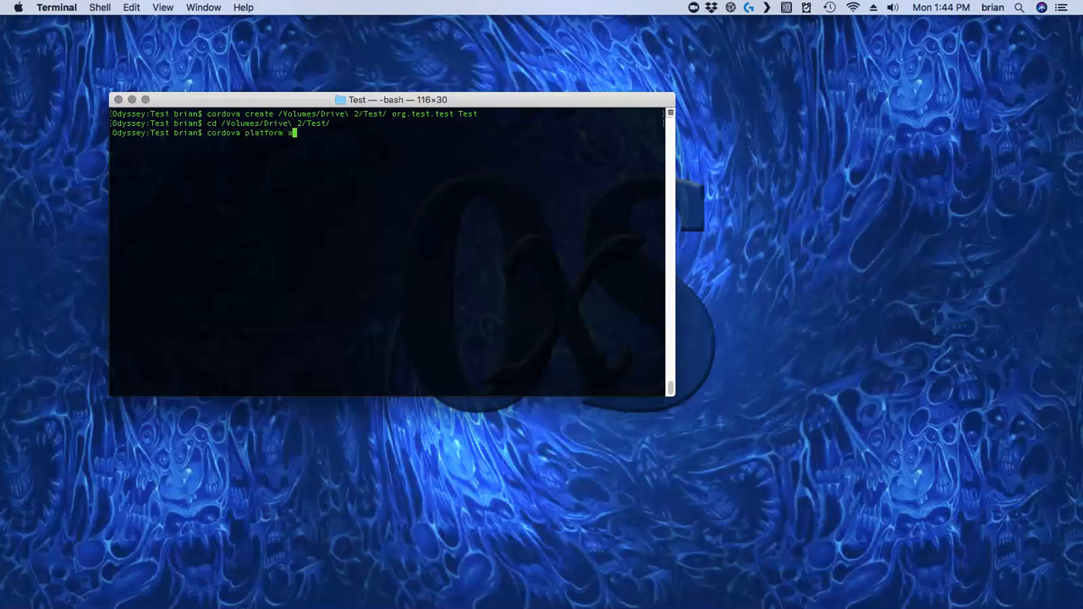
{"action": "type", "text": "dd"}
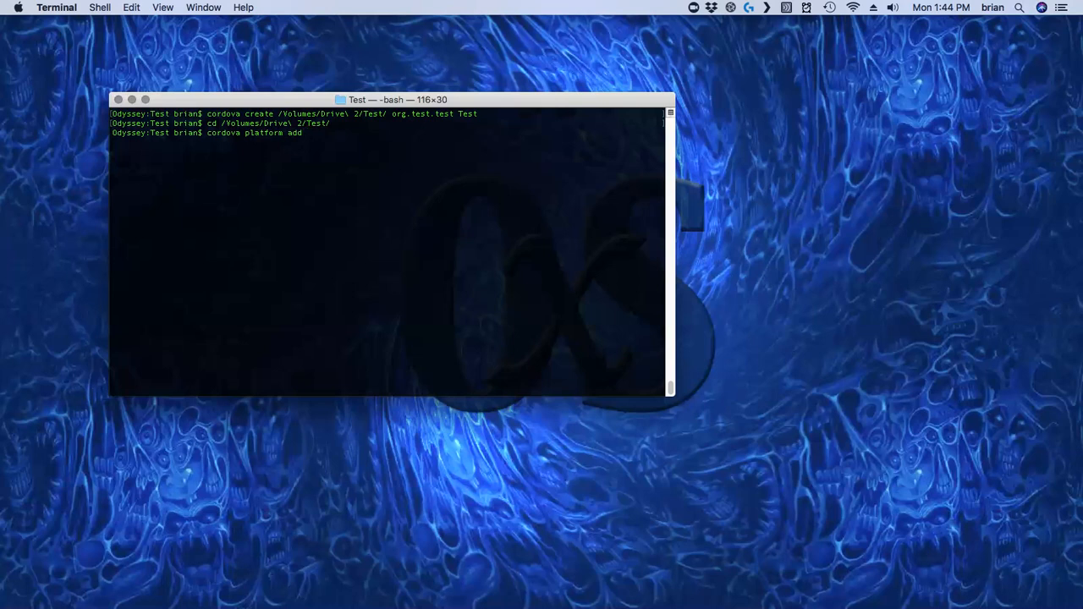
{"action": "type", "text": "andri"}
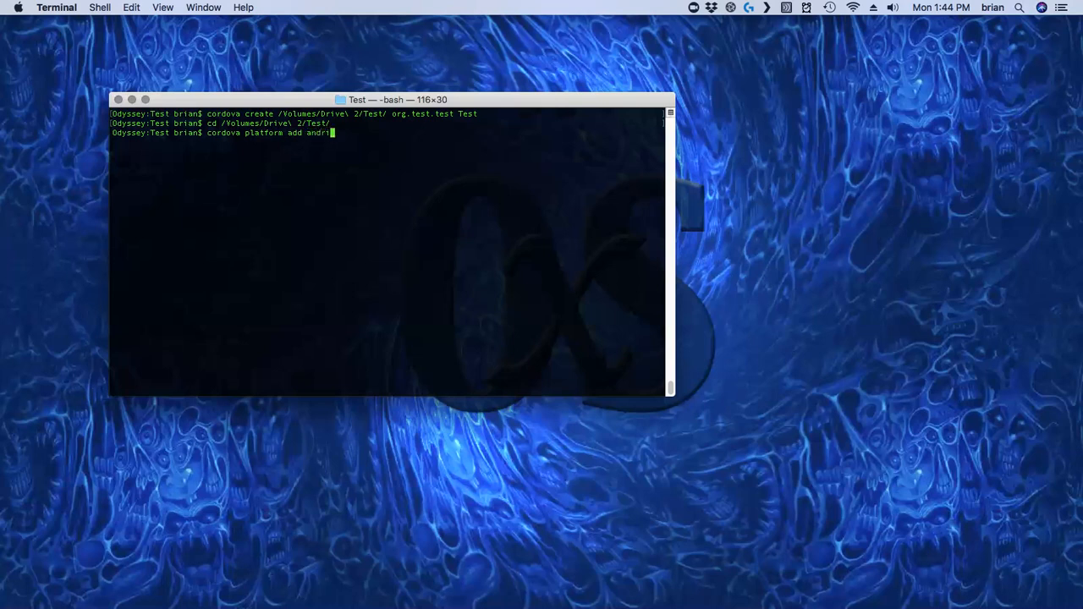
{"action": "key", "text": "Backspace"}
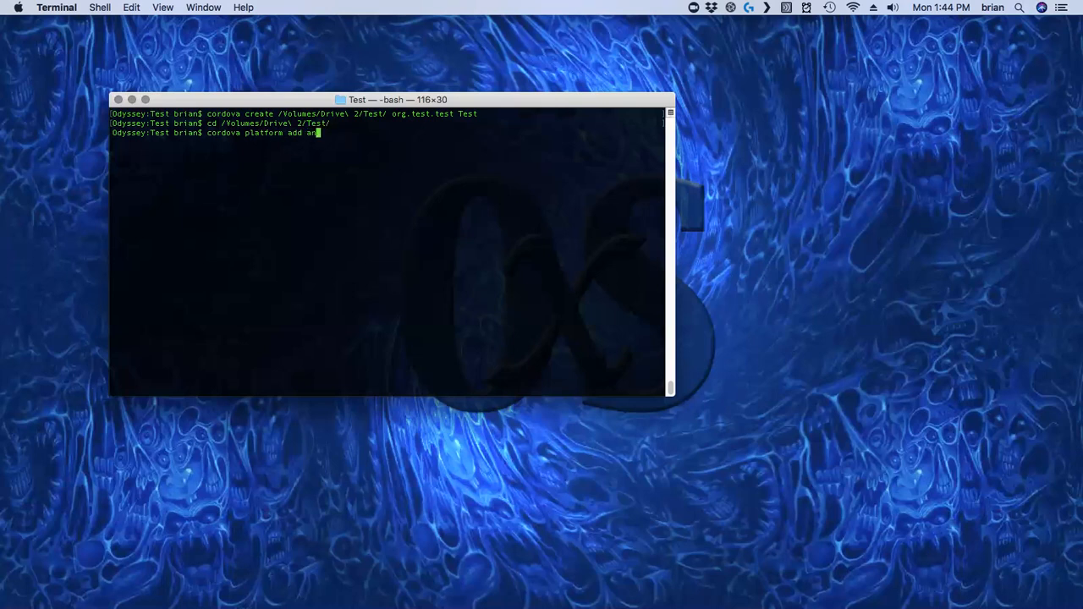
{"action": "type", "text": "droid"}
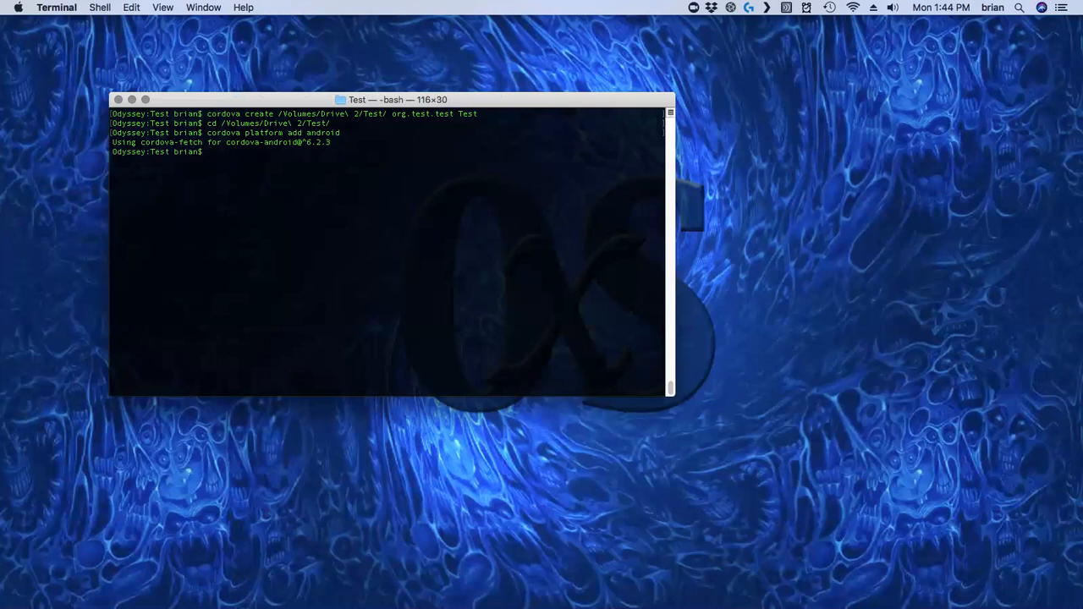
Run 'cordova prepare android' for the Test project
{"action": "type", "text": "cordova"}
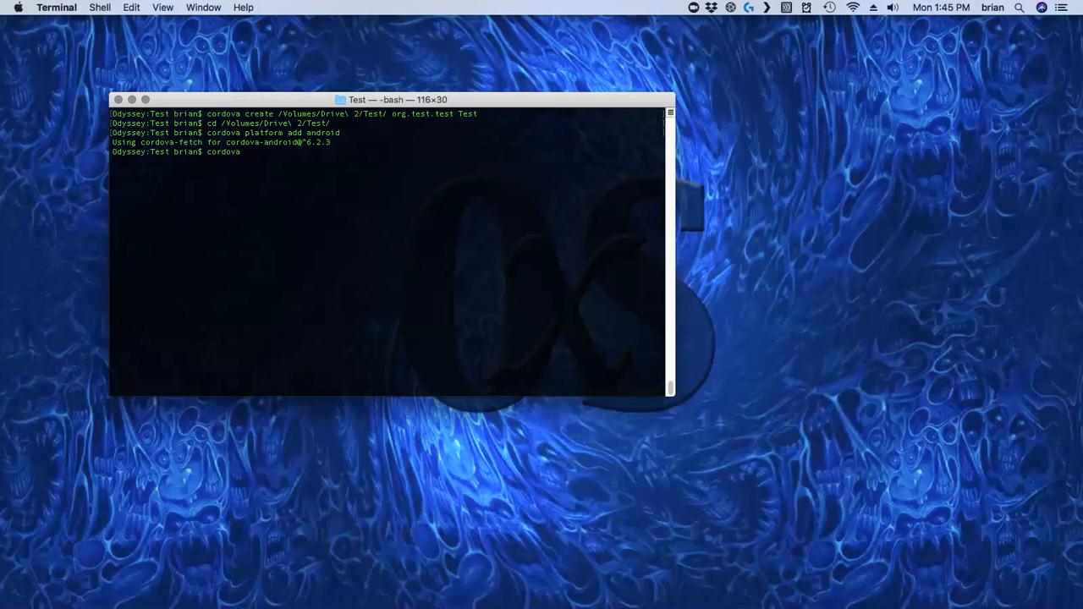
{"action": "type", "text": "prepare andoird"}
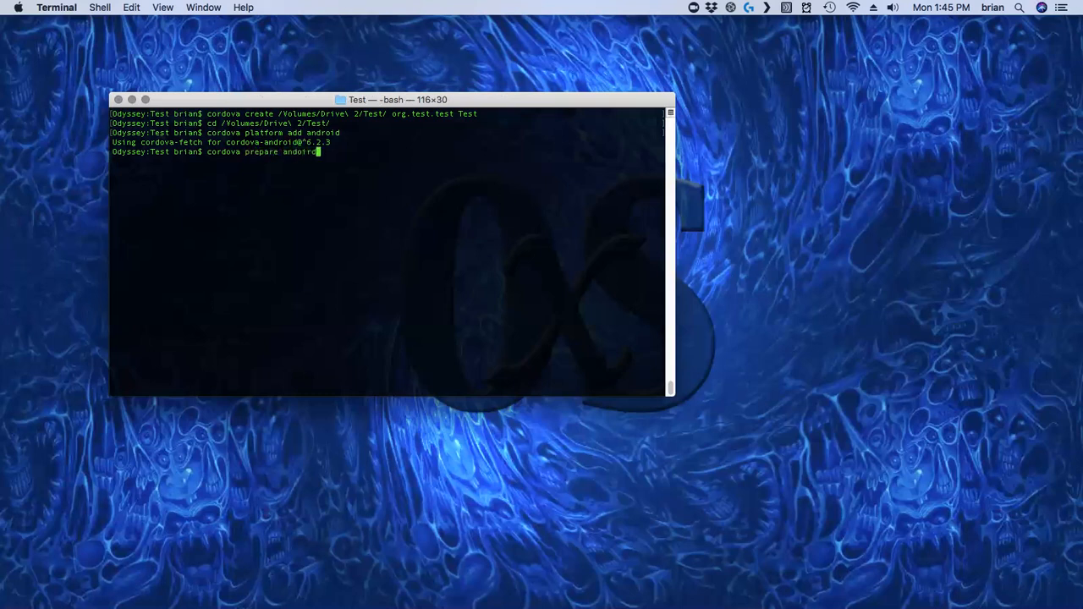
{"action": "key", "text": "Backspace"}
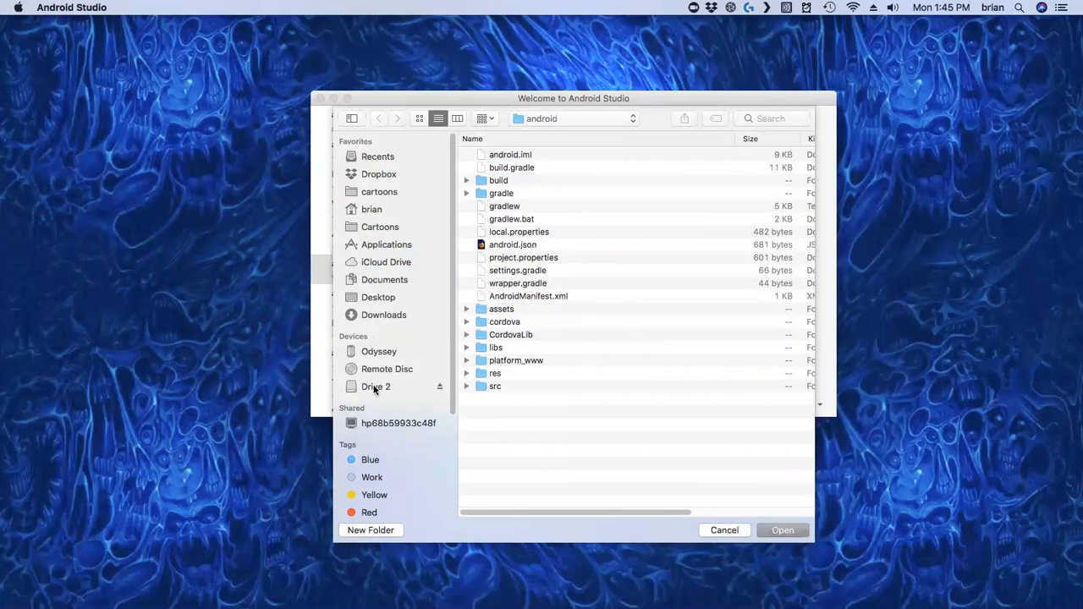
Select Drive 2 > Test > platforms > android in the Open dialog and confirm Open
{"action": "left_click", "coordinate": [375, 387]}
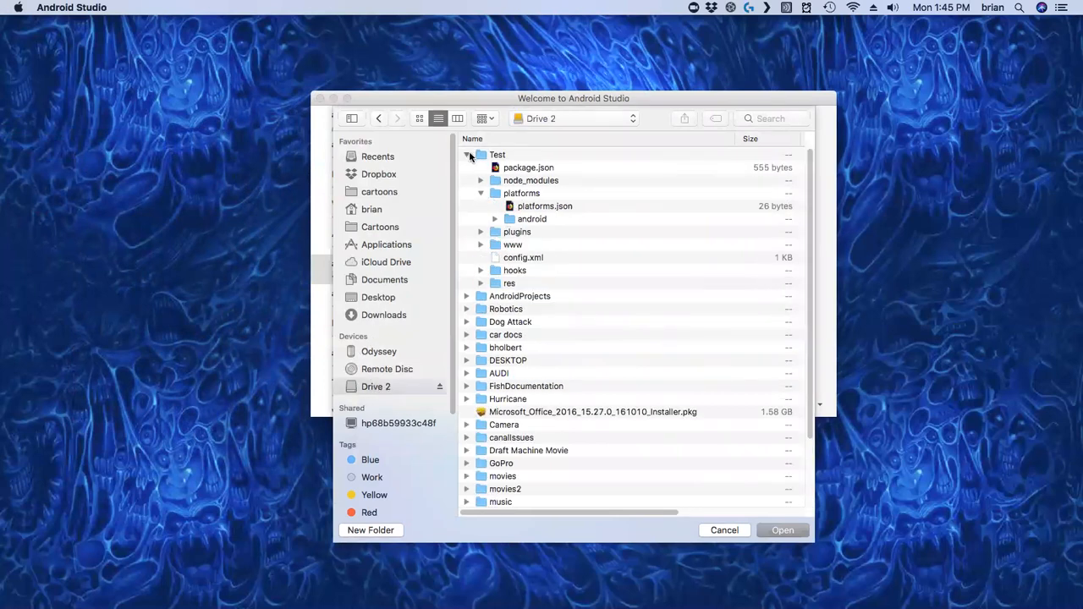
{"action": "left_click", "coordinate": [468, 155]}
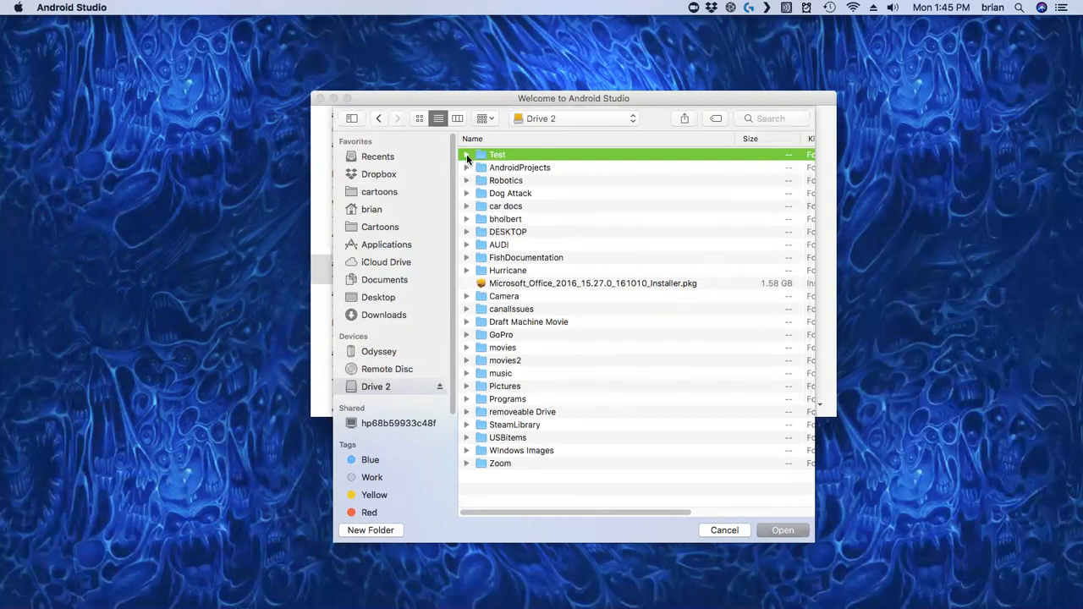
{"action": "left_click", "coordinate": [467, 159]}
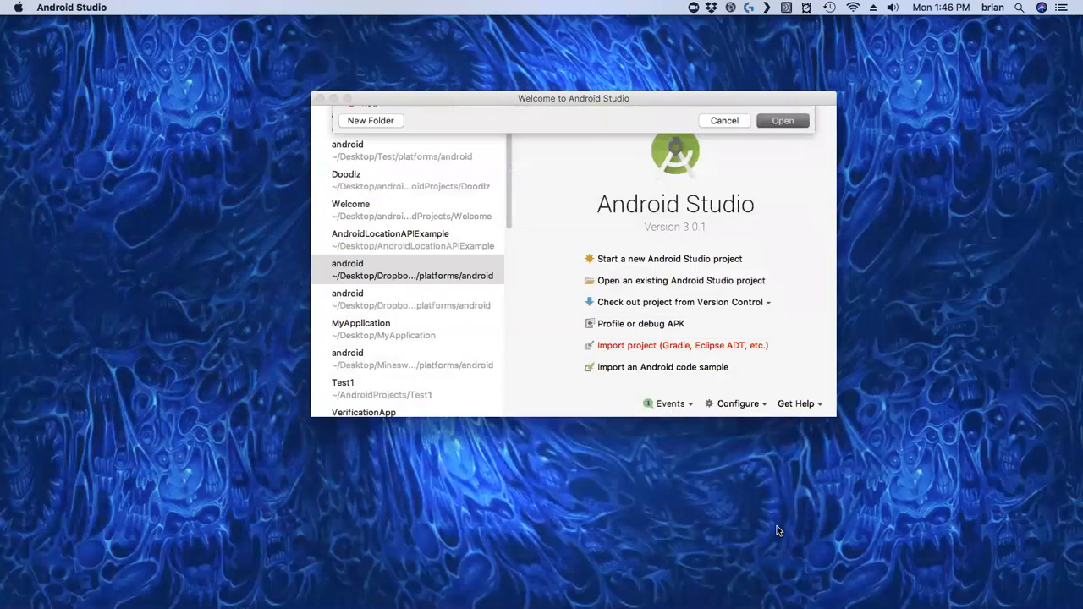
{"action": "left_click", "coordinate": [782, 120]}
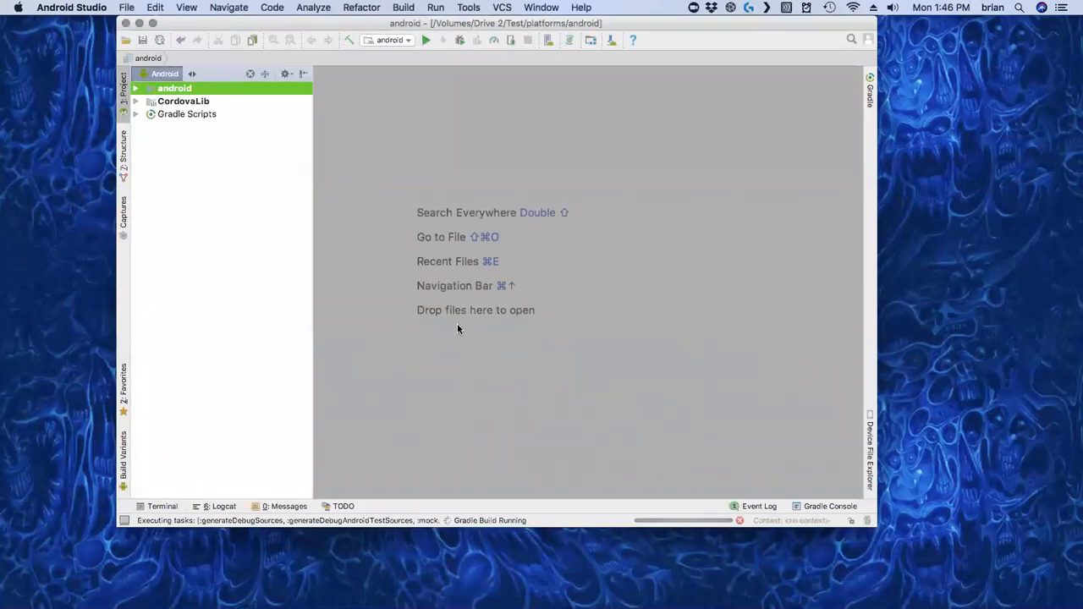
{"action": "mouse_move", "coordinate": [479, 532]}
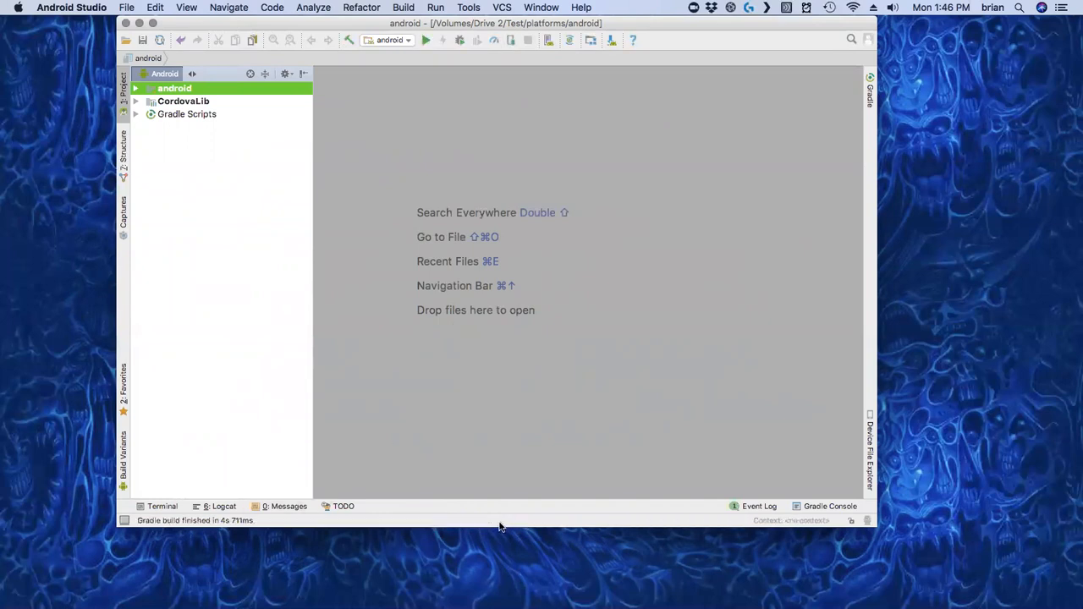
{"action": "left_click", "coordinate": [136, 115]}
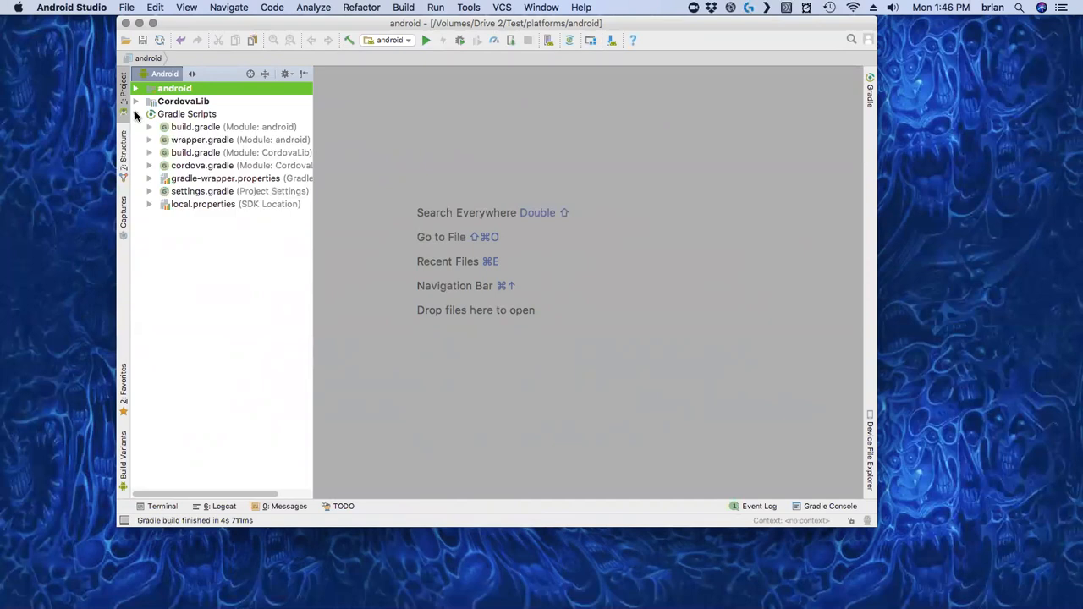
{"action": "left_click", "coordinate": [196, 126]}
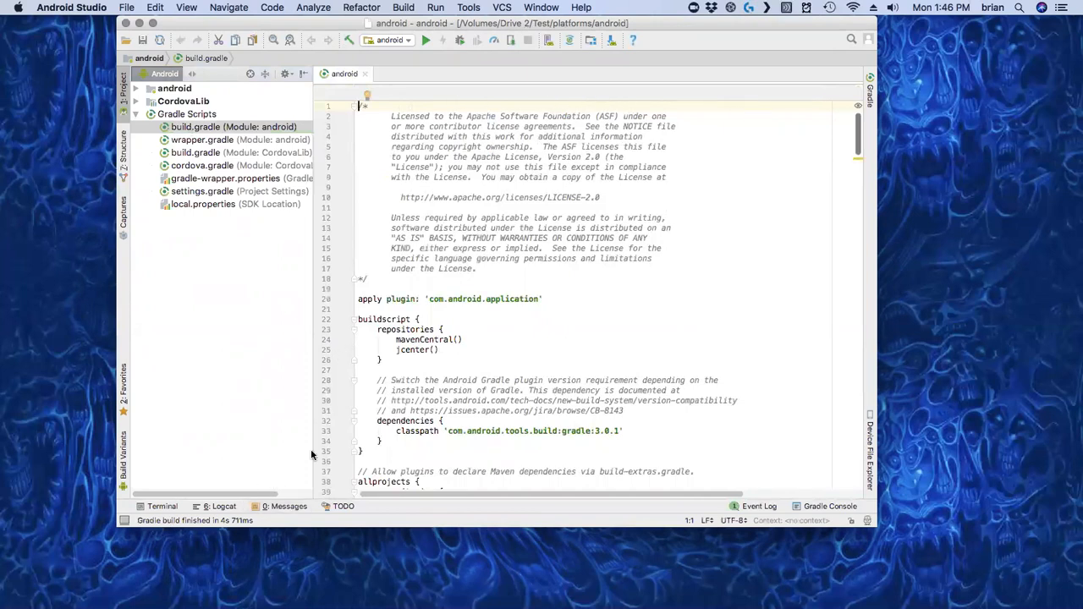
{"action": "mouse_move", "coordinate": [233, 250]}
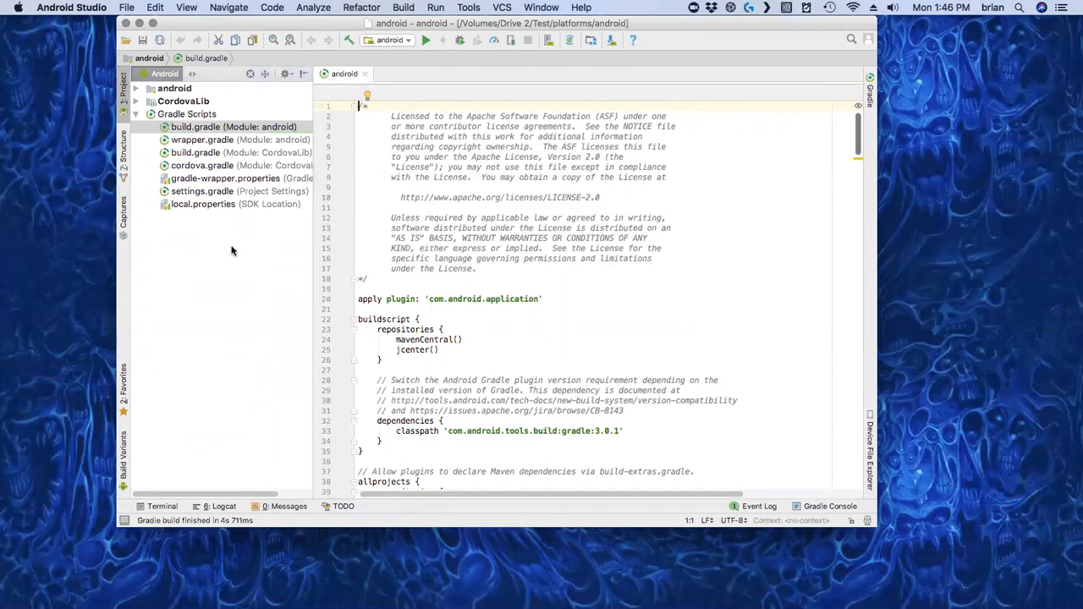
{"action": "left_click", "coordinate": [138, 113]}
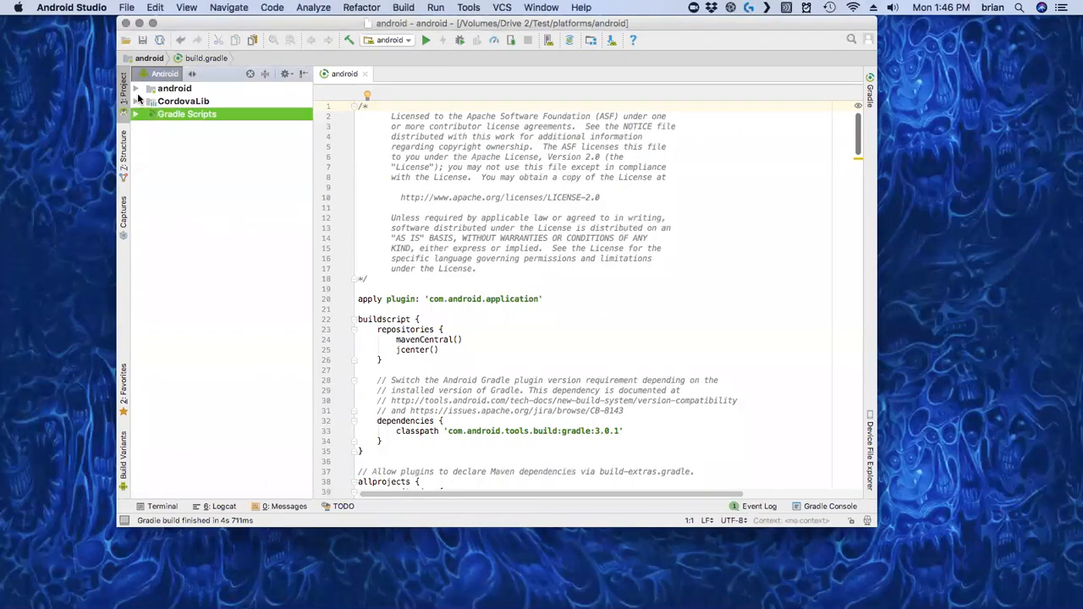
{"action": "left_click", "coordinate": [146, 89]}
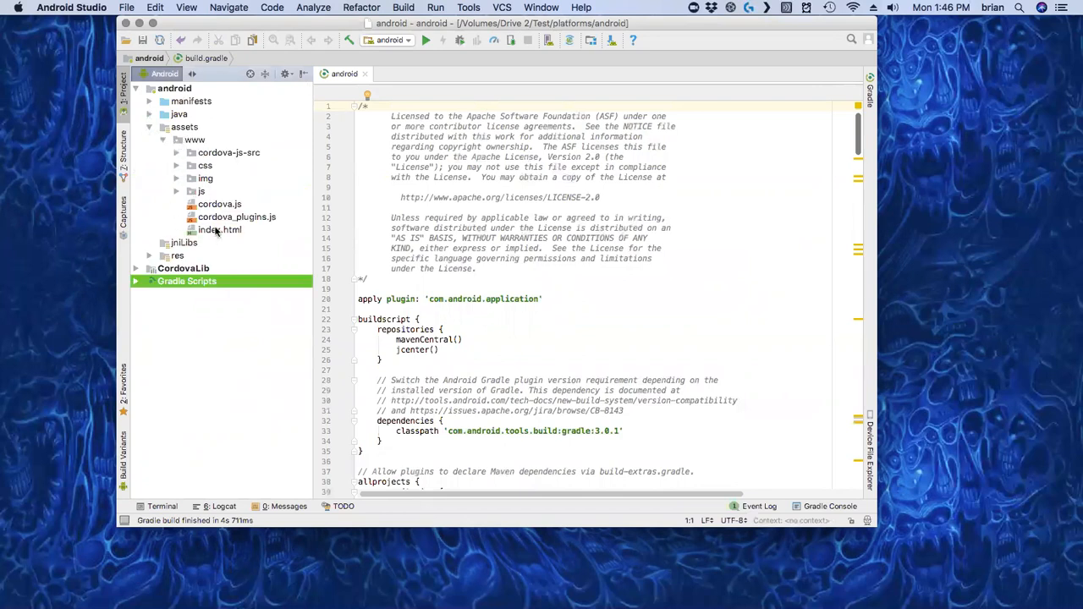
{"action": "mouse_move", "coordinate": [207, 220]}
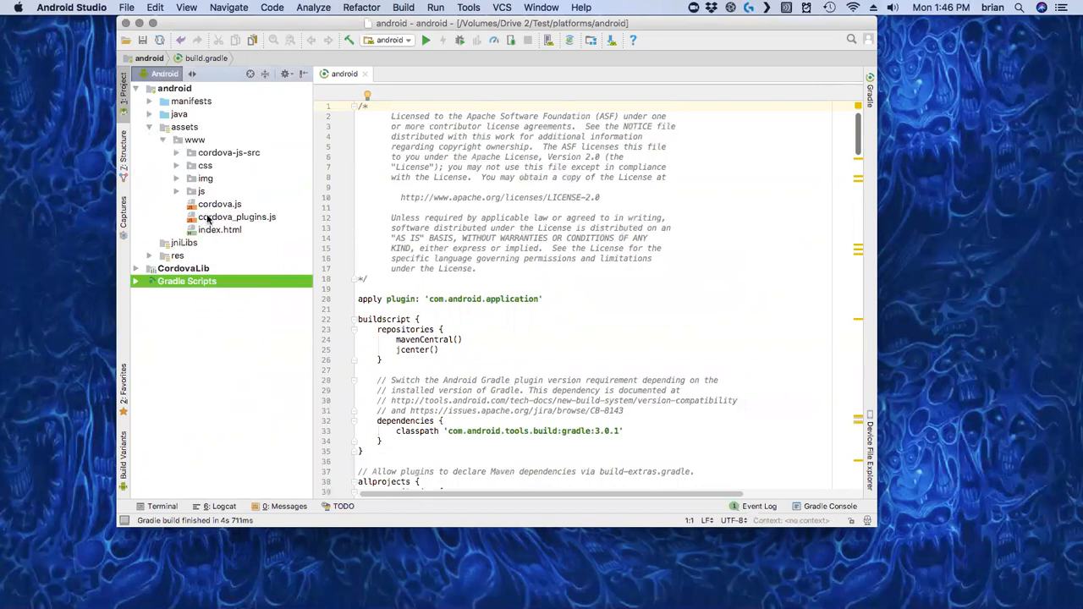
{"action": "mouse_move", "coordinate": [210, 230]}
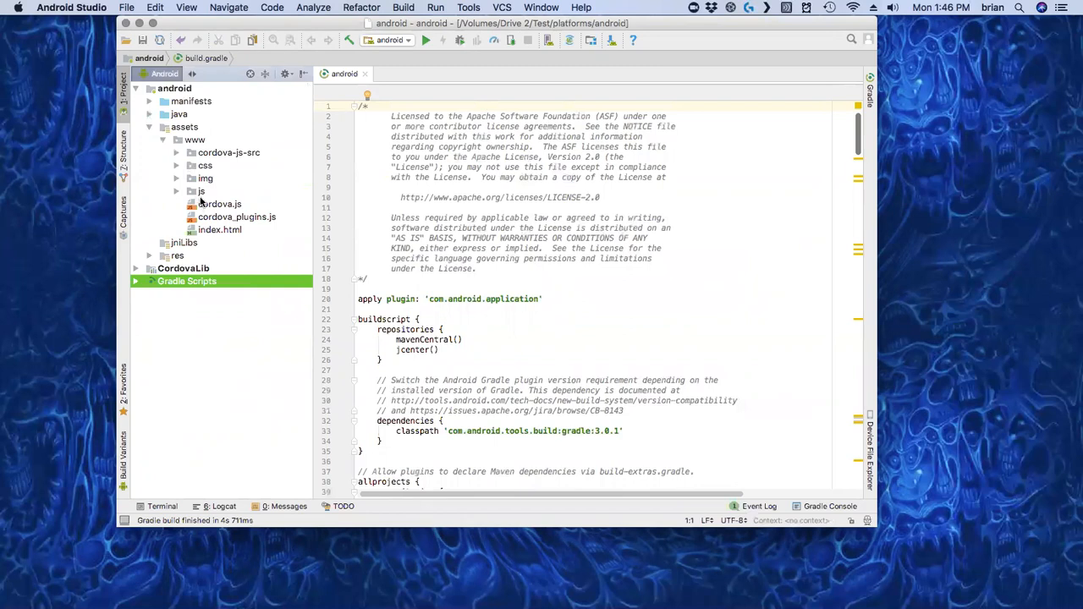
{"action": "mouse_move", "coordinate": [196, 204]}
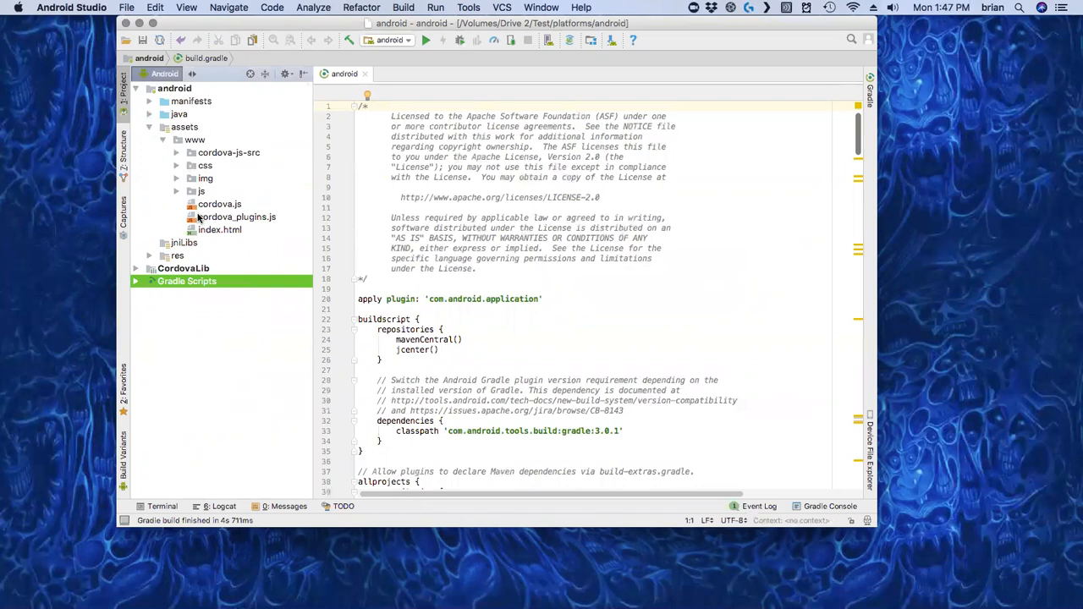
{"action": "mouse_move", "coordinate": [226, 216]}
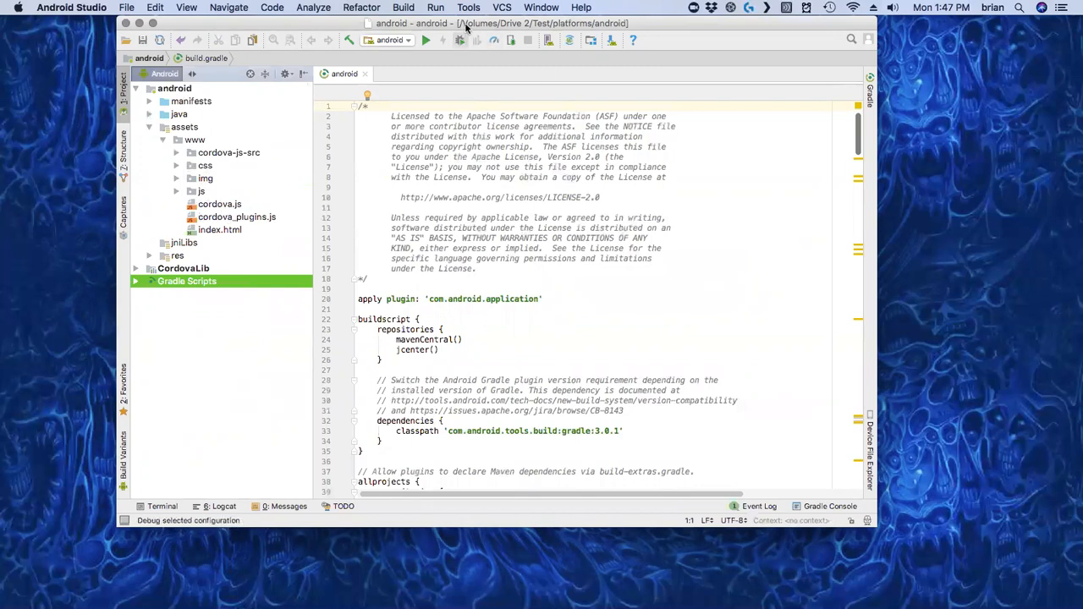
{"action": "left_click", "coordinate": [483, 8]}
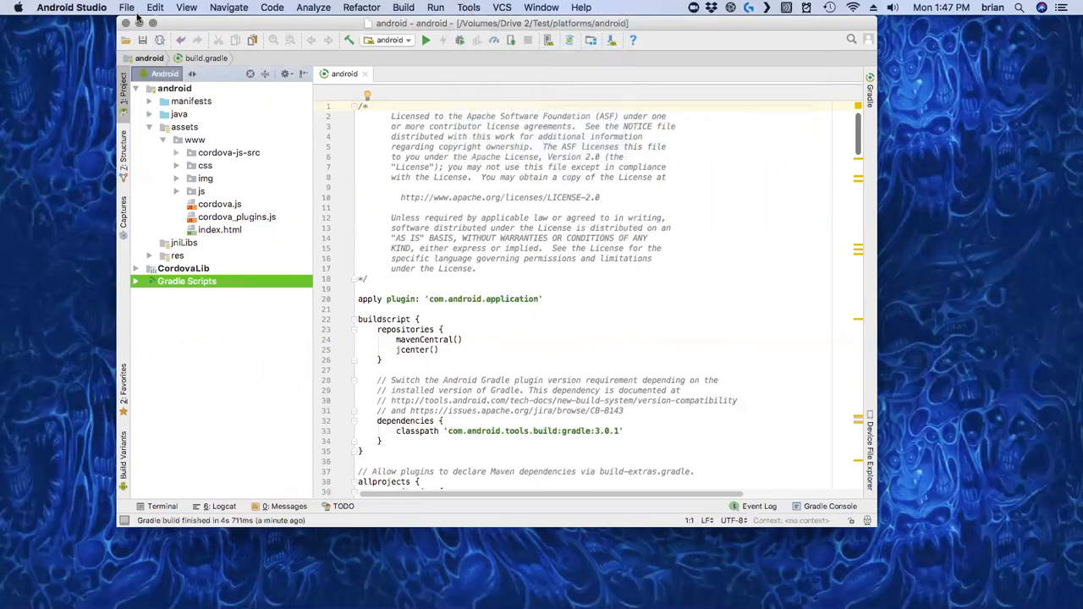
{"action": "mouse_move", "coordinate": [93, 166]}
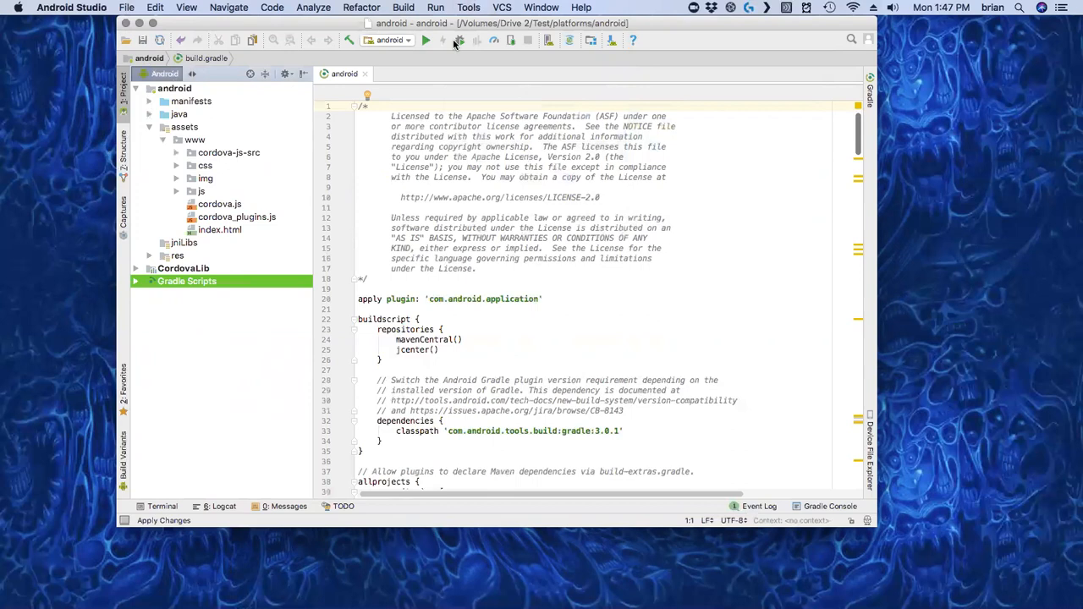
Start Pixel XL API 24 from AVD Manager and drag the device list window aside
{"action": "left_click", "coordinate": [461, 7]}
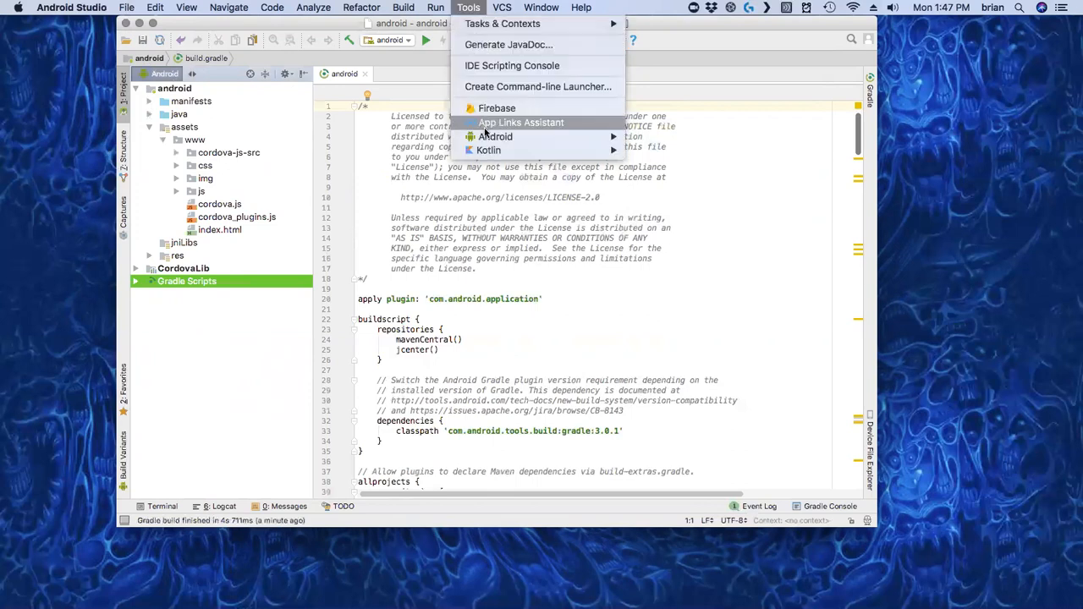
{"action": "left_click", "coordinate": [651, 283]}
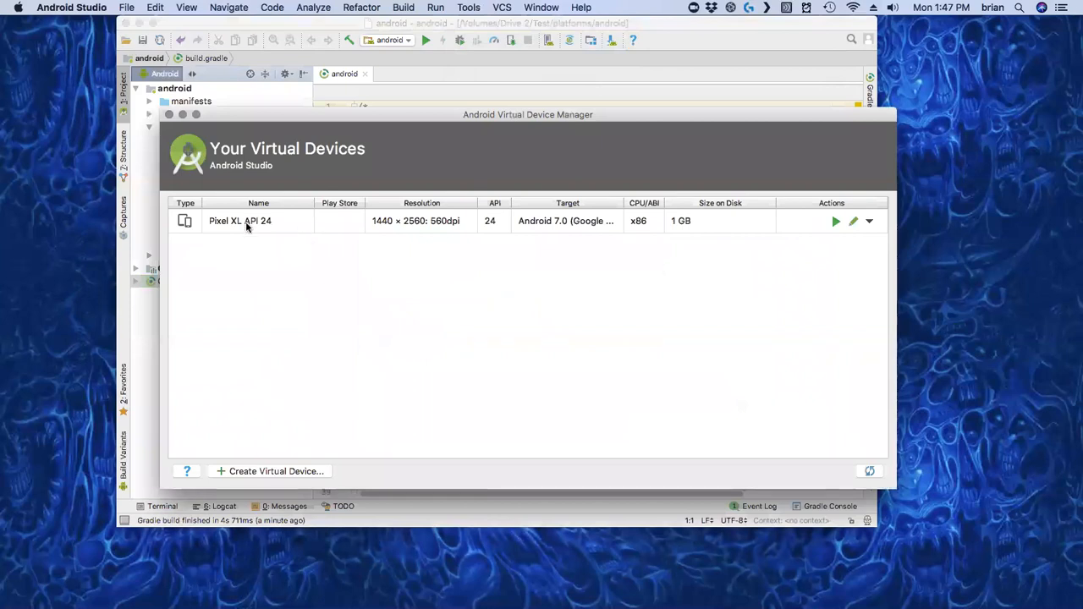
{"action": "mouse_move", "coordinate": [237, 401]}
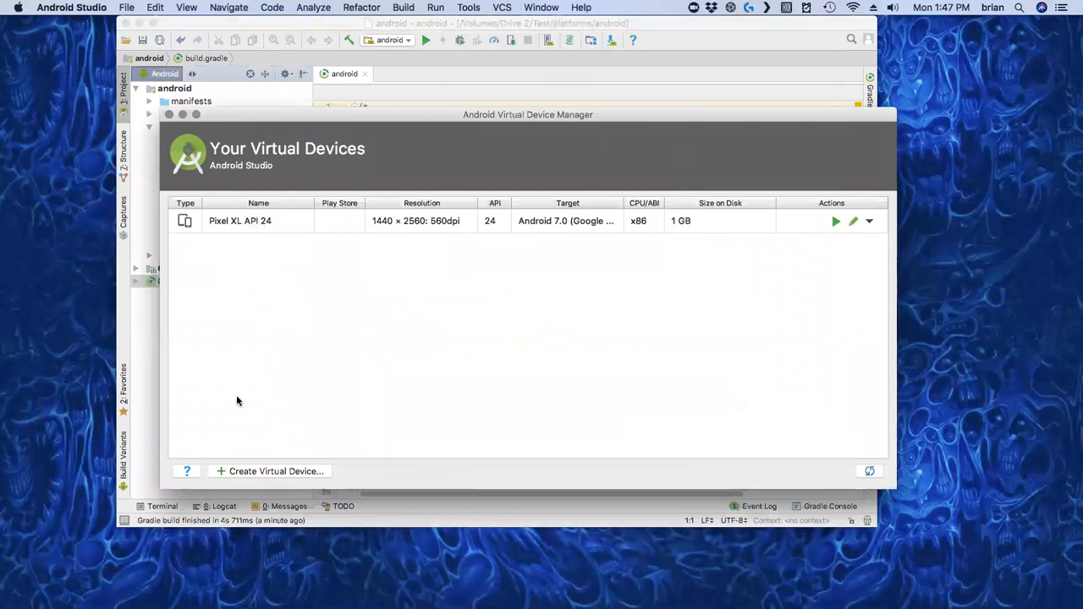
{"action": "mouse_move", "coordinate": [608, 131]}
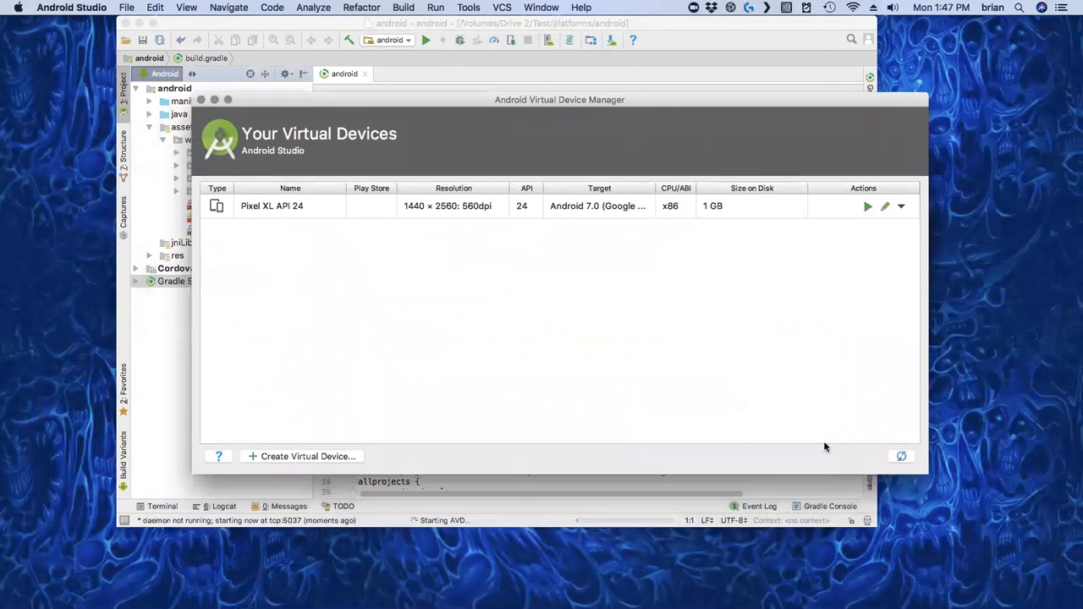
{"action": "left_click", "coordinate": [868, 205]}
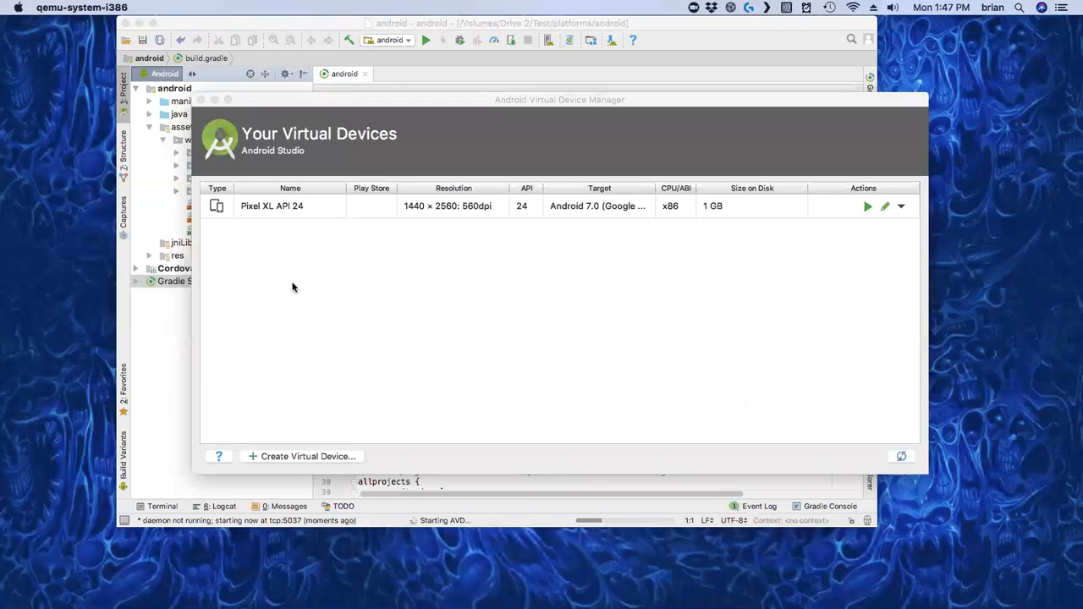
{"action": "left_click", "coordinate": [868, 206]}
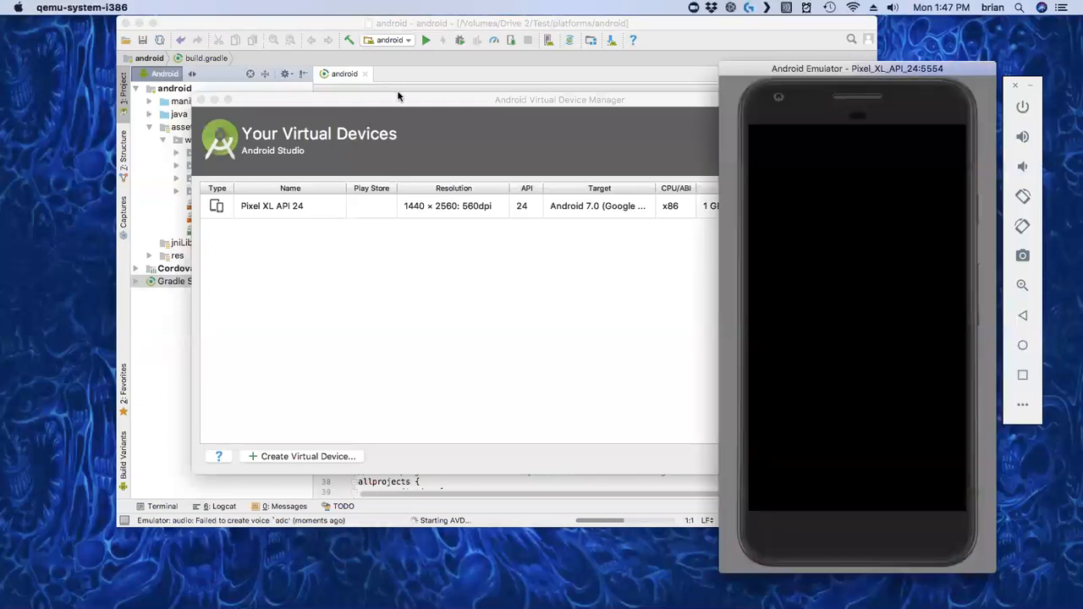
{"action": "left_click_drag", "start_coordinate": [856, 69], "coordinate": [865, 44]}
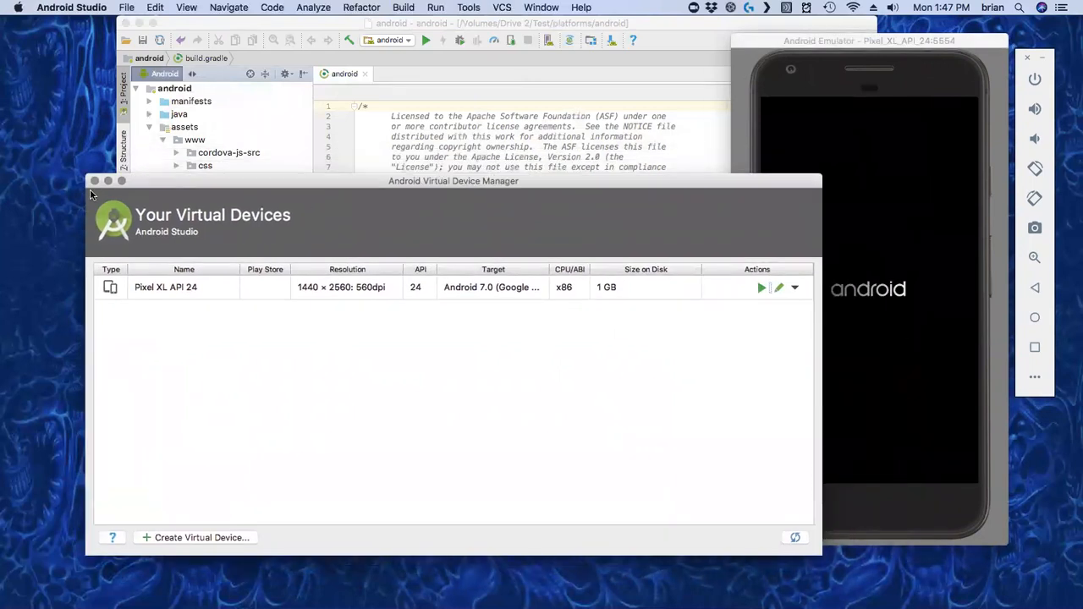
Close the AVD Manager window while the Pixel XL emulator boots to its home screen
{"action": "left_click", "coordinate": [94, 180]}
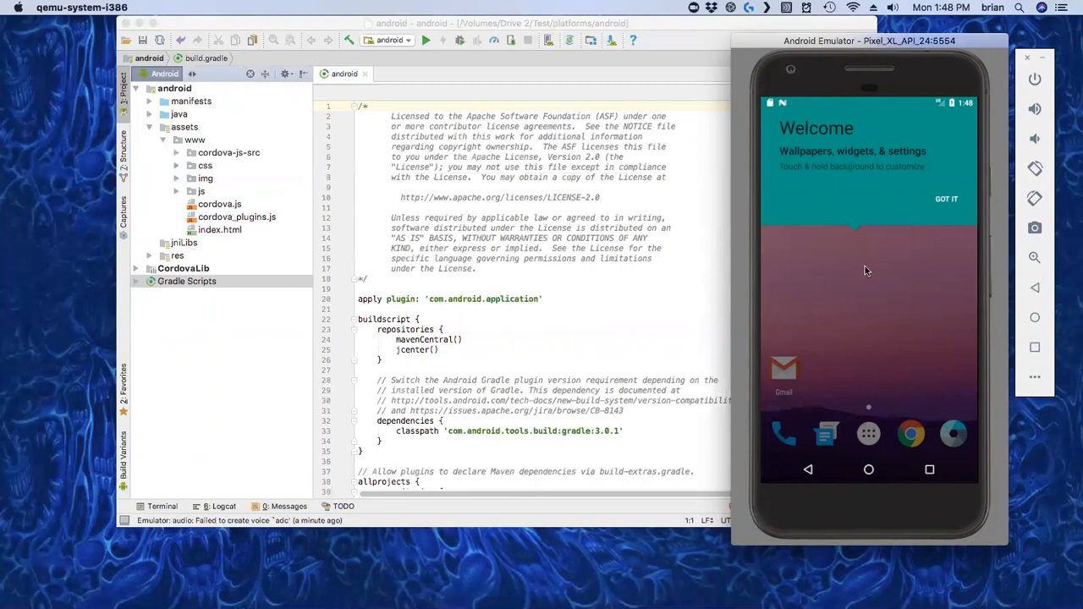
{"action": "mouse_move", "coordinate": [865, 261]}
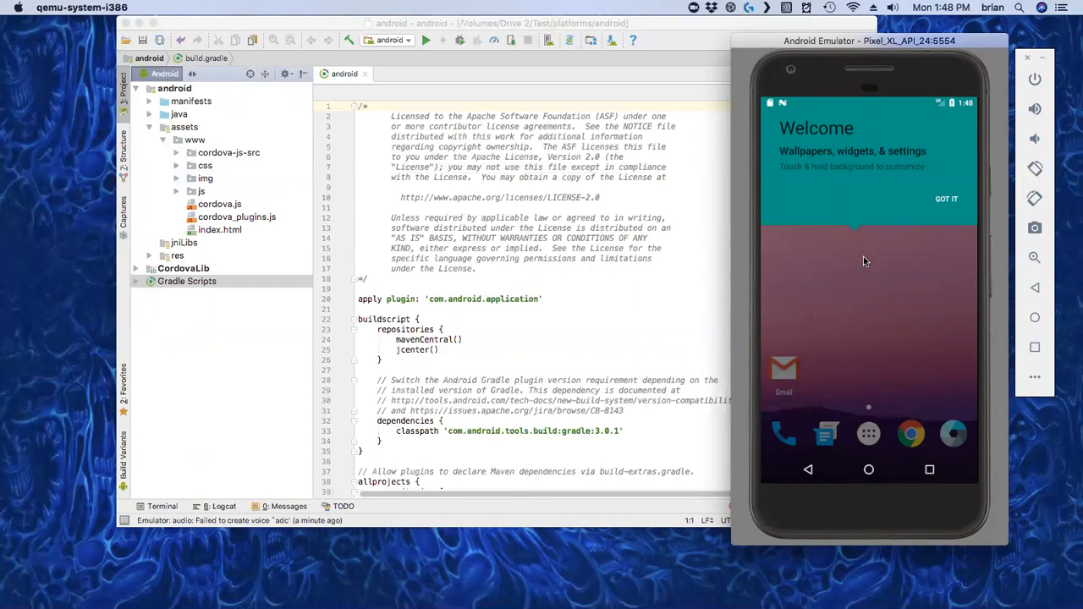
{"action": "mouse_move", "coordinate": [885, 302]}
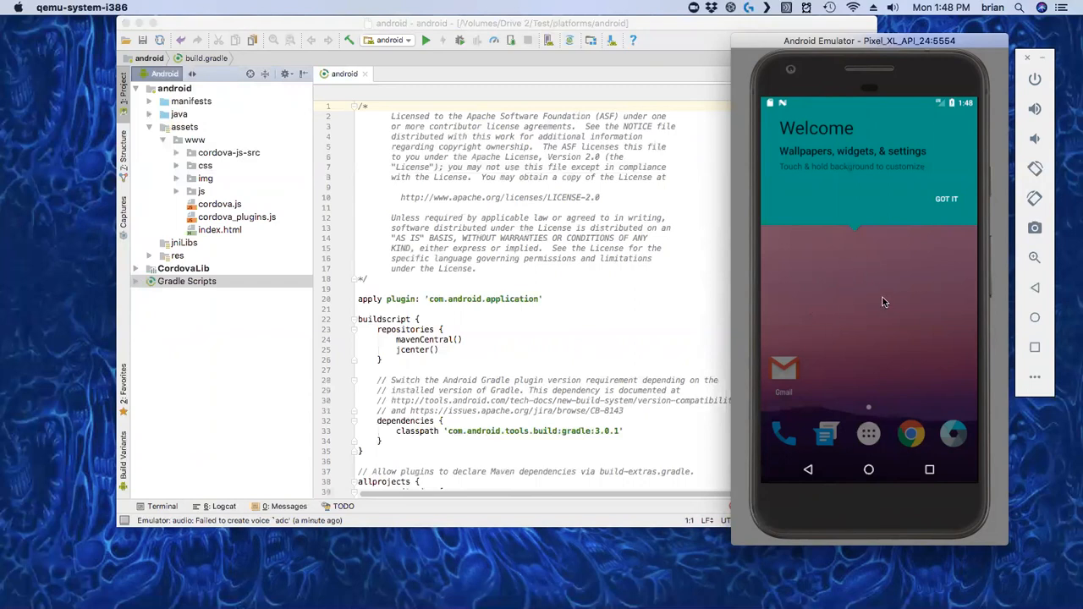
{"action": "mouse_move", "coordinate": [680, 269]}
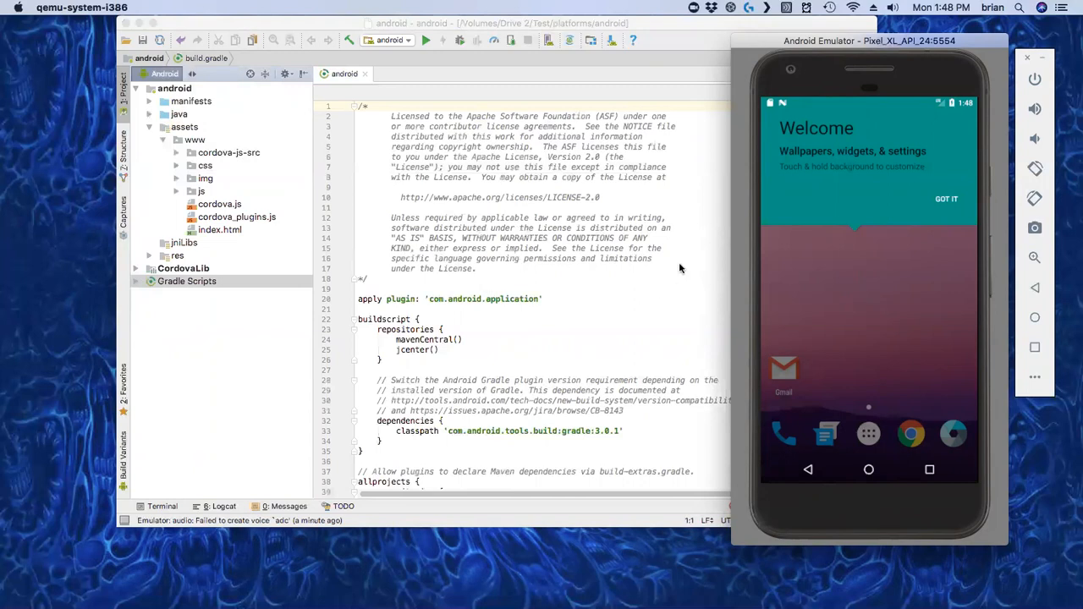
{"action": "mouse_move", "coordinate": [627, 220]}
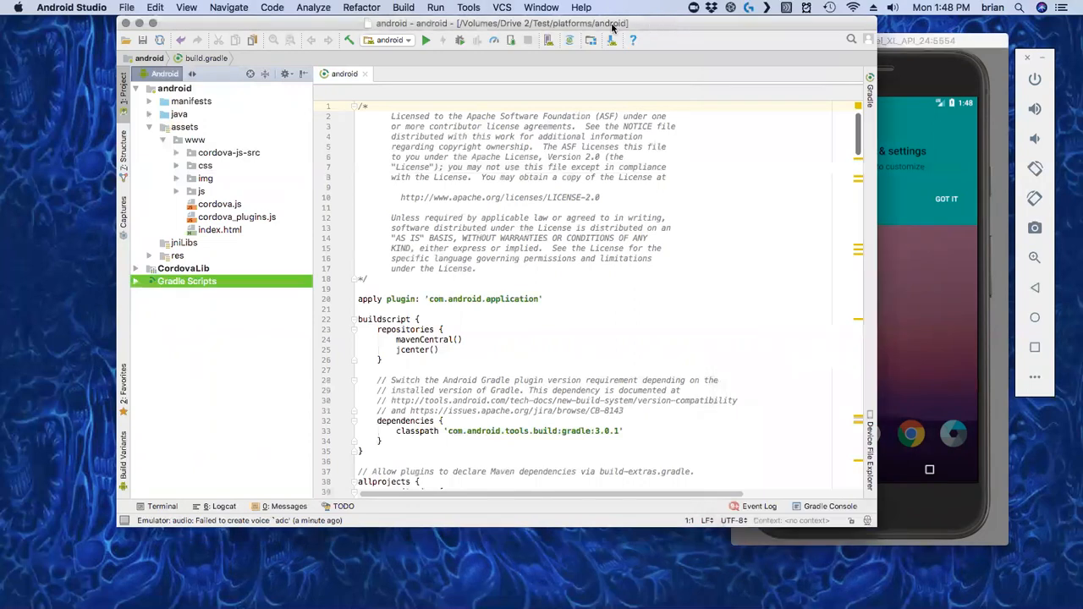
{"action": "left_click", "coordinate": [515, 7]}
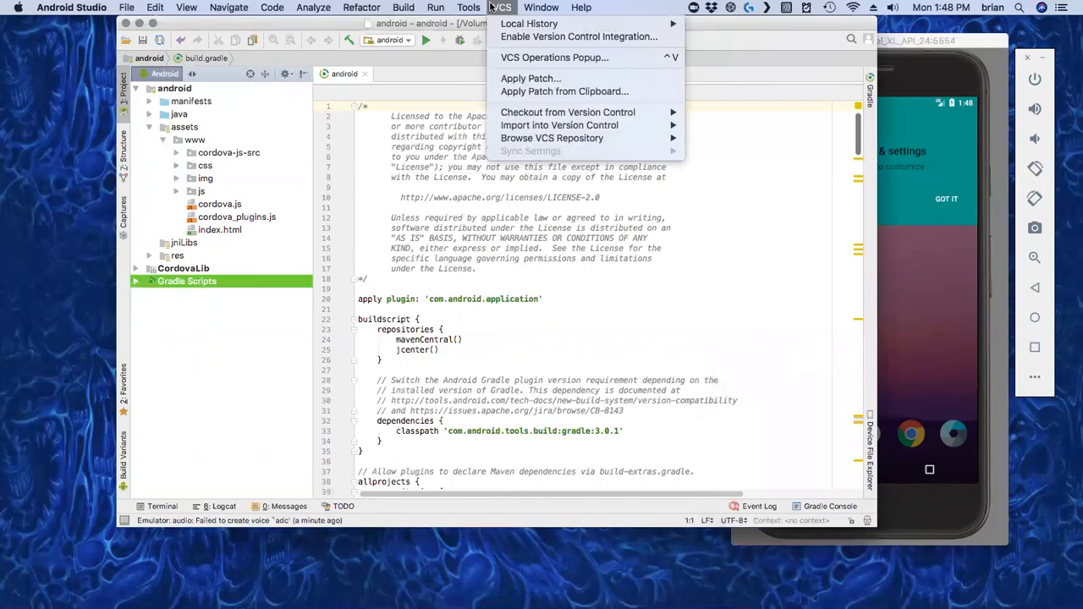
{"action": "left_click", "coordinate": [468, 7]}
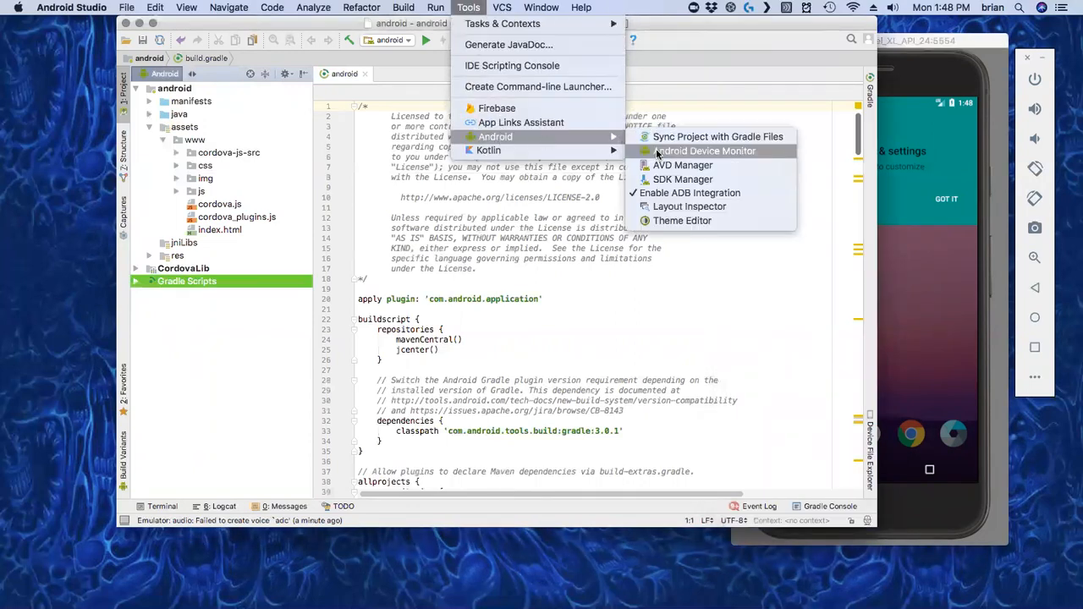
{"action": "left_click", "coordinate": [682, 165]}
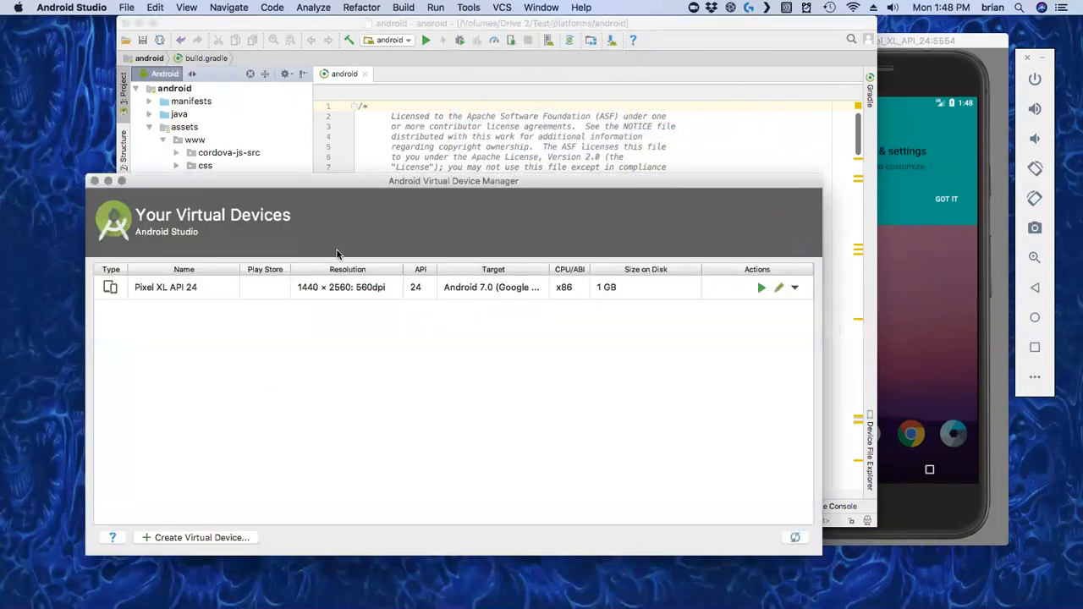
{"action": "left_click", "coordinate": [201, 538]}
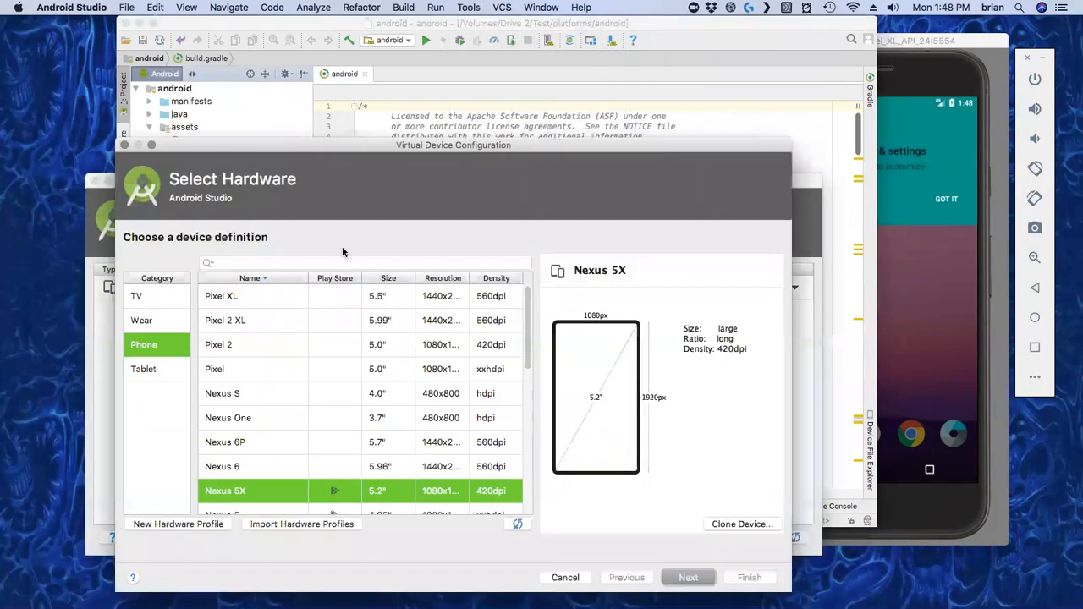
{"action": "mouse_move", "coordinate": [406, 406]}
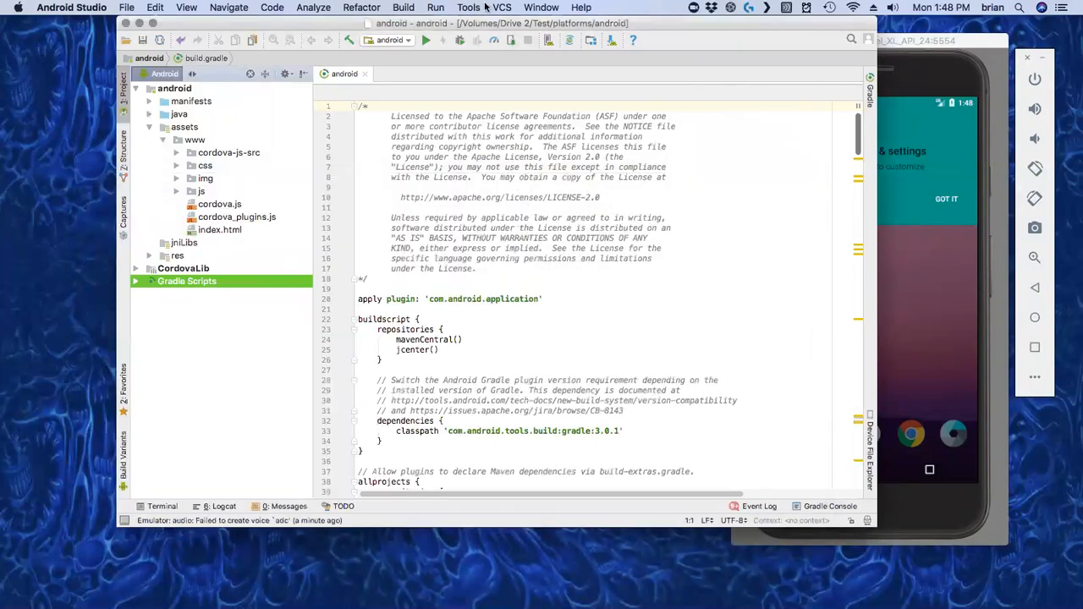
{"action": "left_click", "coordinate": [458, 8]}
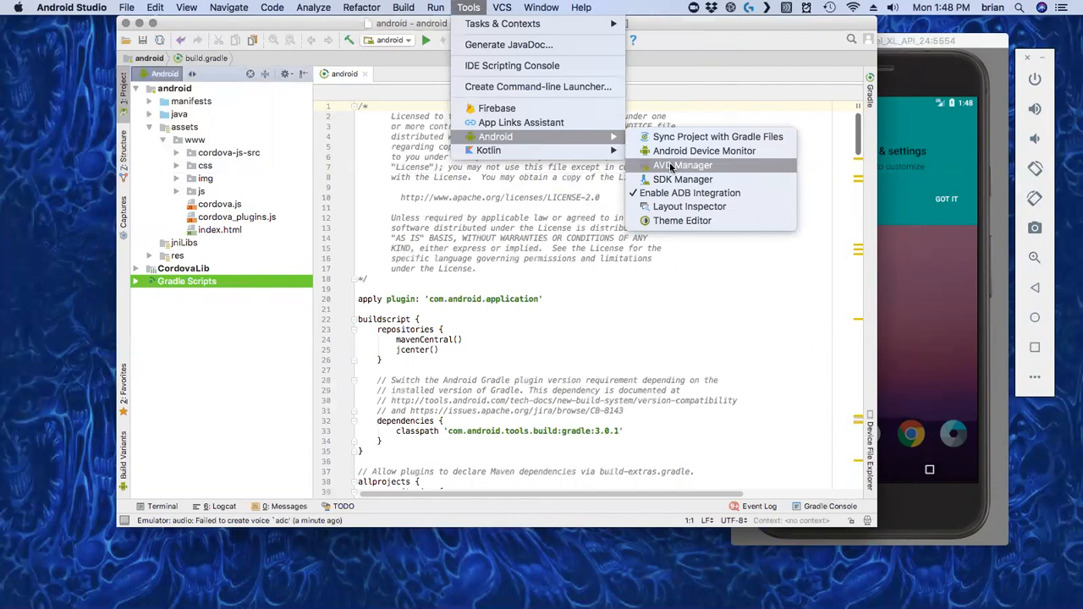
{"action": "left_click", "coordinate": [682, 165]}
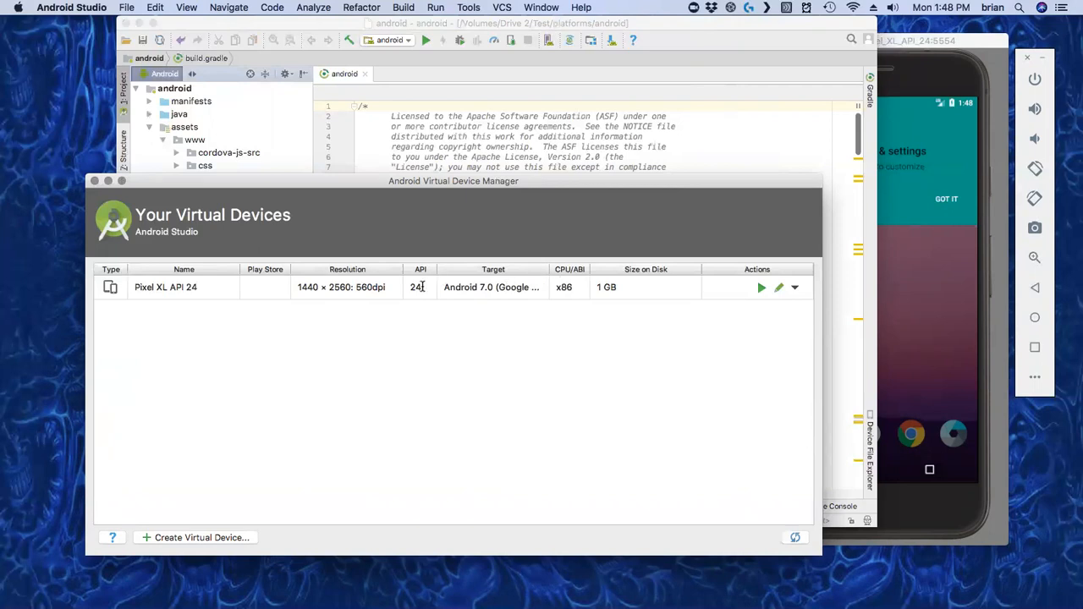
{"action": "left_click", "coordinate": [112, 192]}
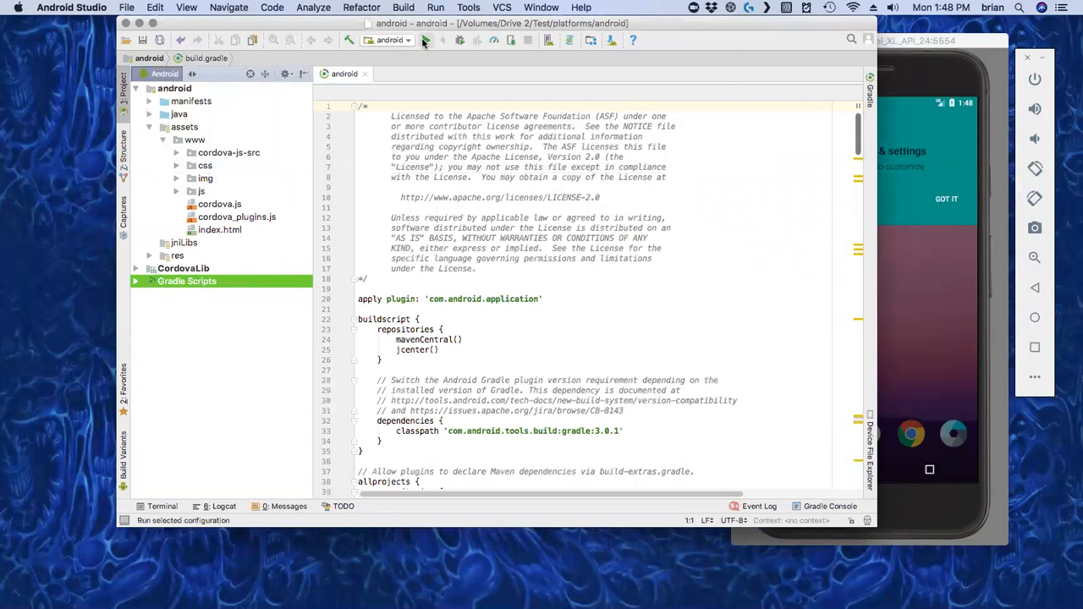
Run the app and deploy it to the Pixel XL API 24 emulator target
{"action": "left_click", "coordinate": [423, 40]}
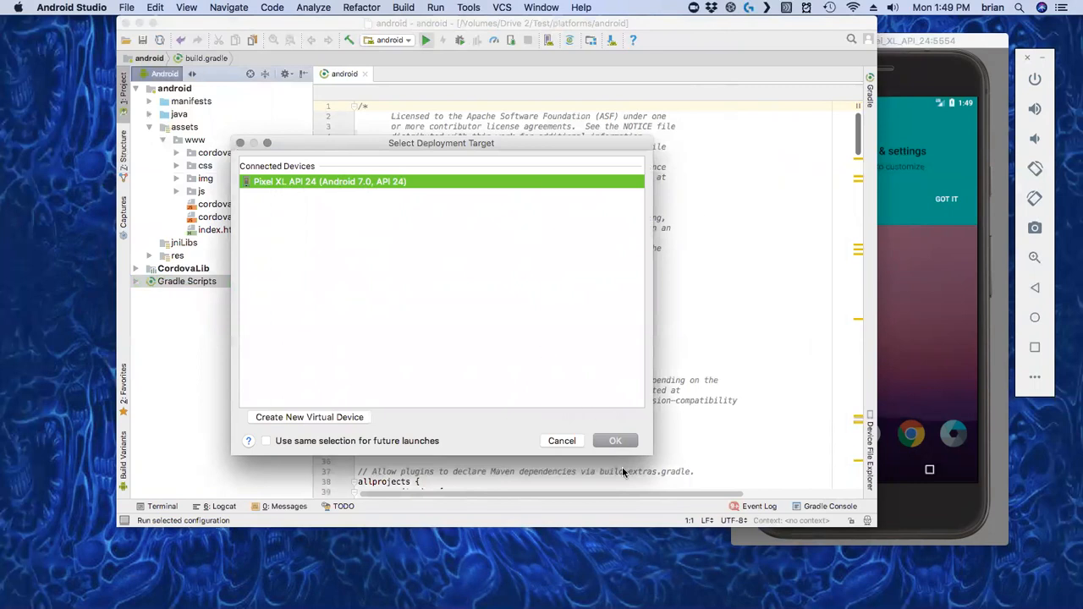
{"action": "left_click", "coordinate": [614, 441]}
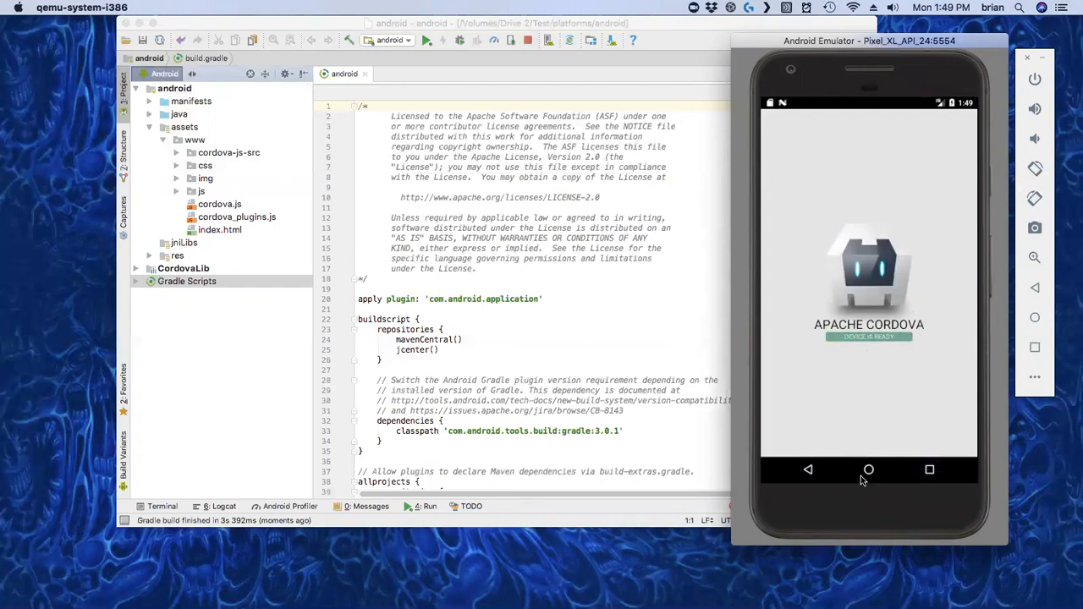
{"action": "mouse_move", "coordinate": [861, 388]}
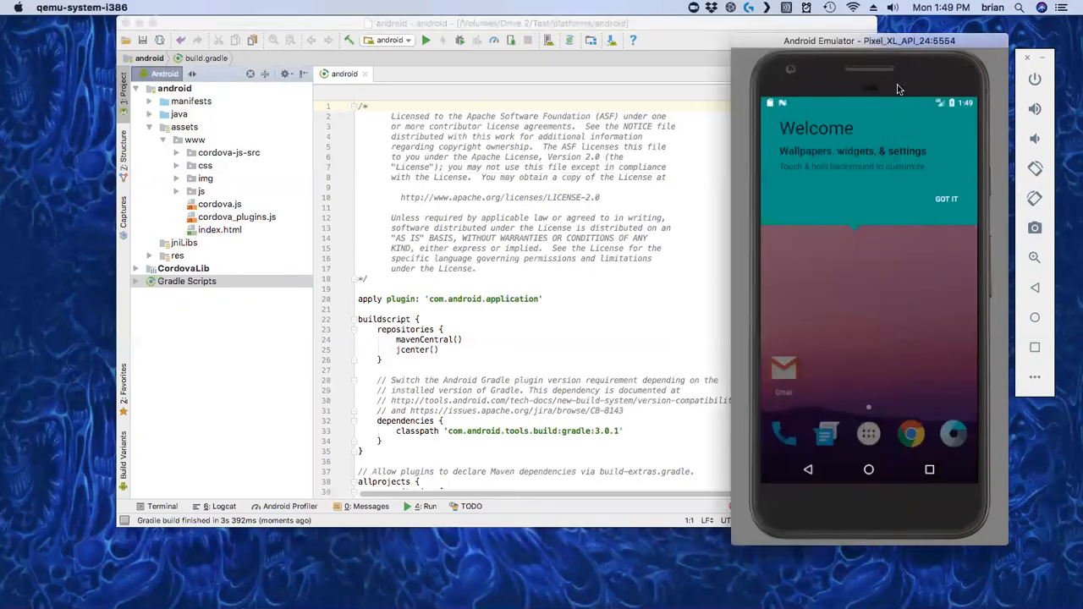
{"action": "mouse_move", "coordinate": [588, 177]}
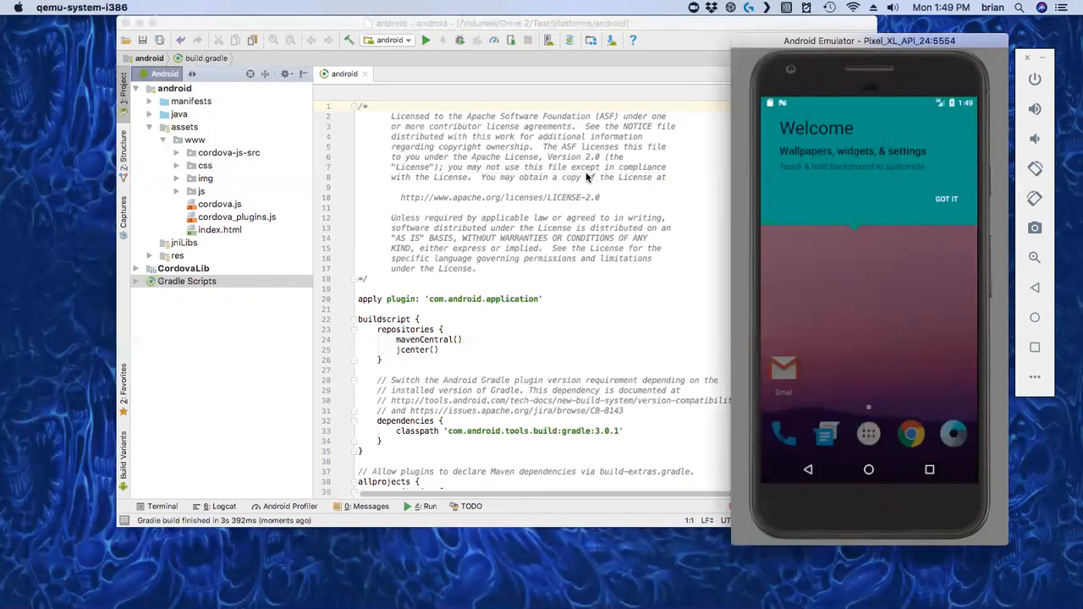
{"action": "mouse_move", "coordinate": [97, 13]}
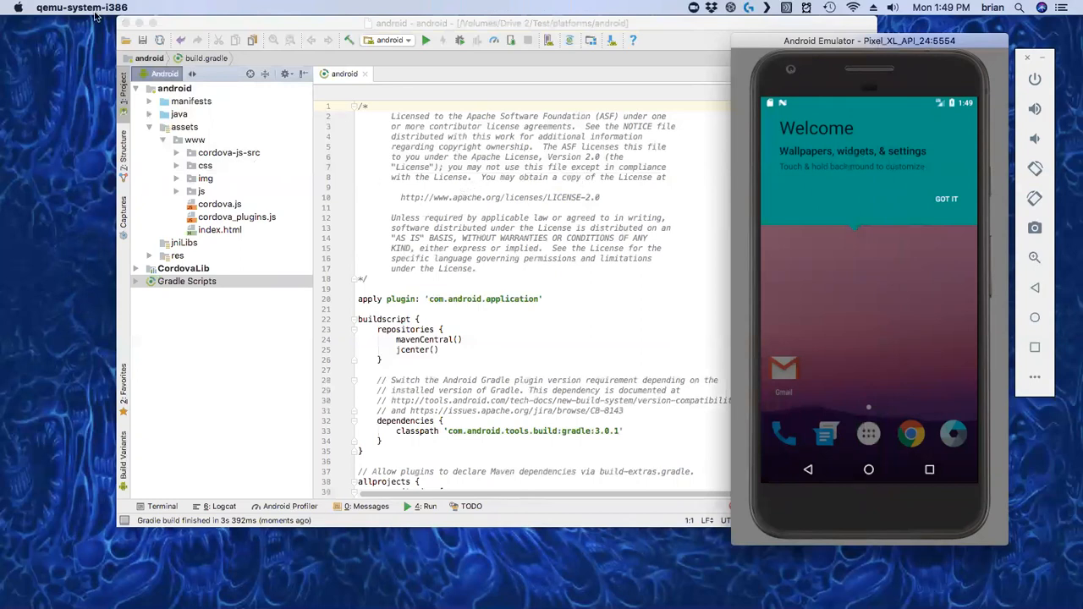